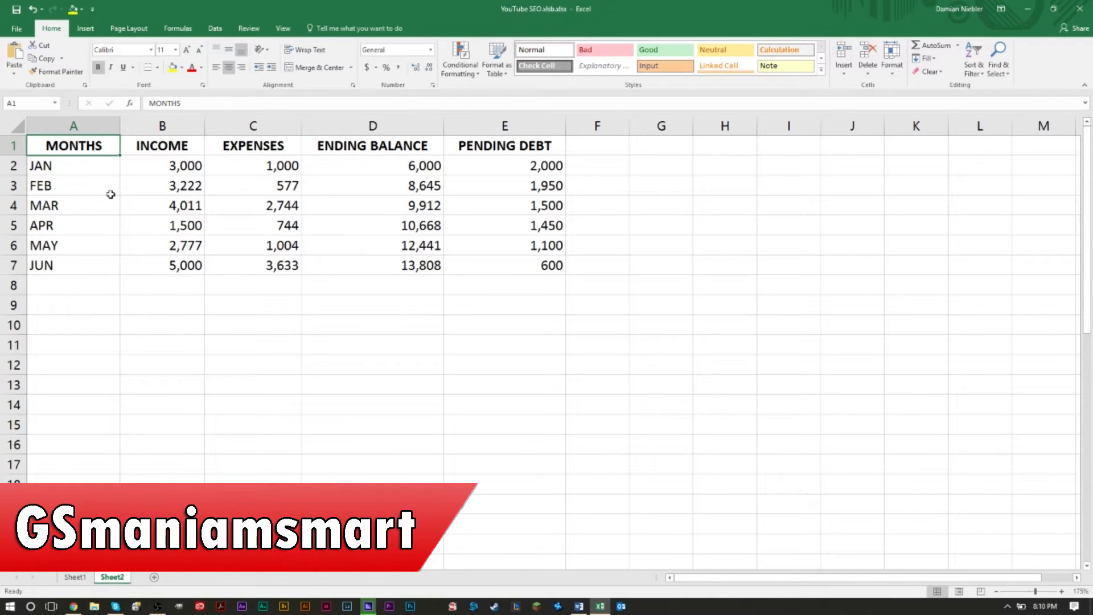
{"action": "mouse_move", "coordinate": [530, 231]}
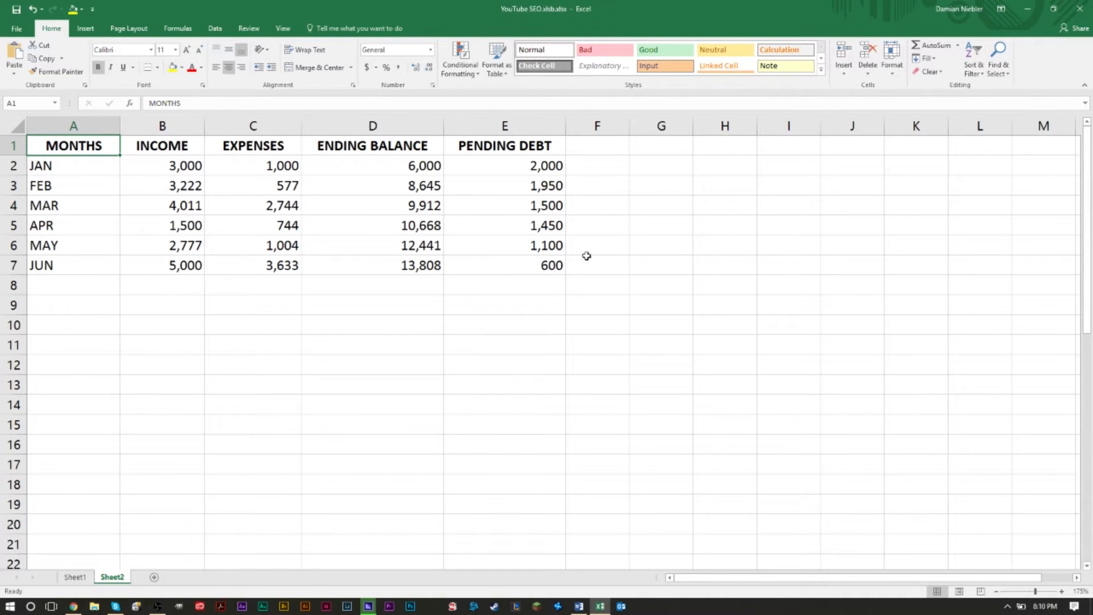
{"action": "mouse_move", "coordinate": [594, 252]}
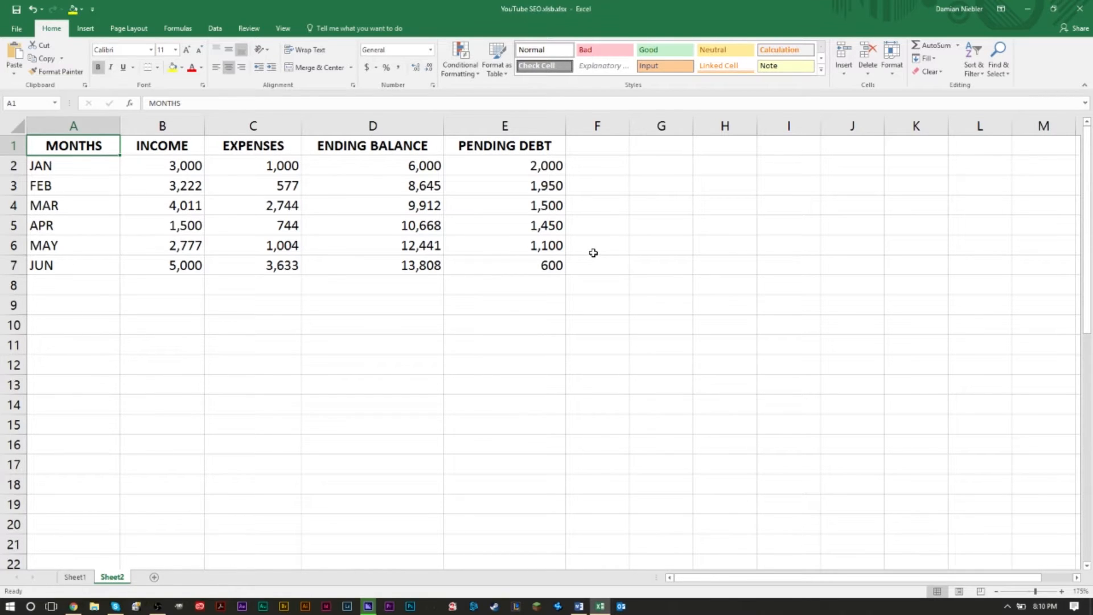
{"action": "mouse_move", "coordinate": [587, 252]}
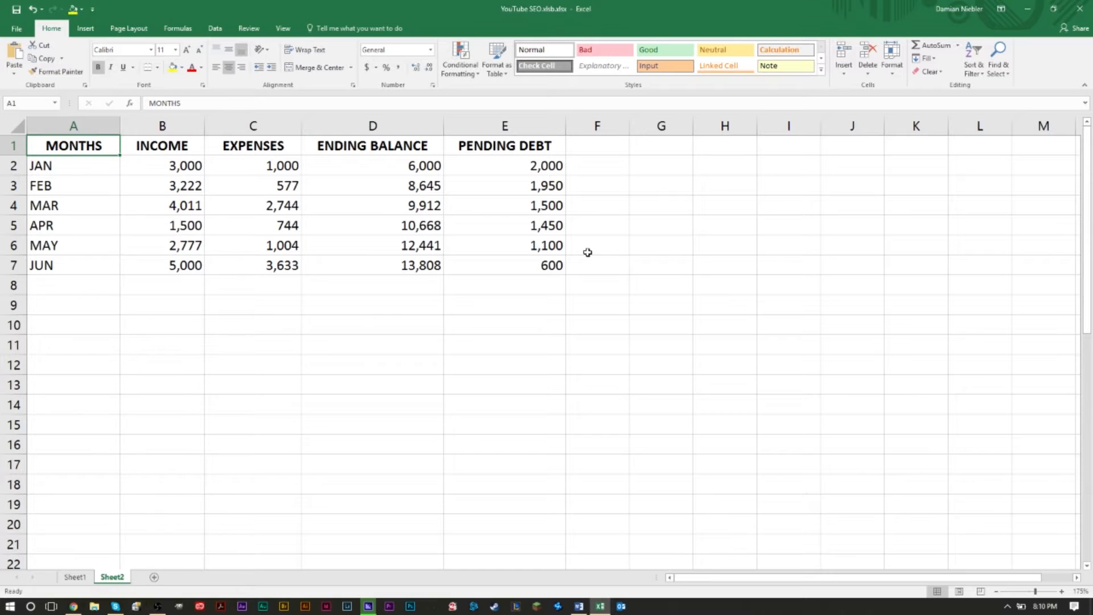
{"action": "mouse_move", "coordinate": [588, 230]}
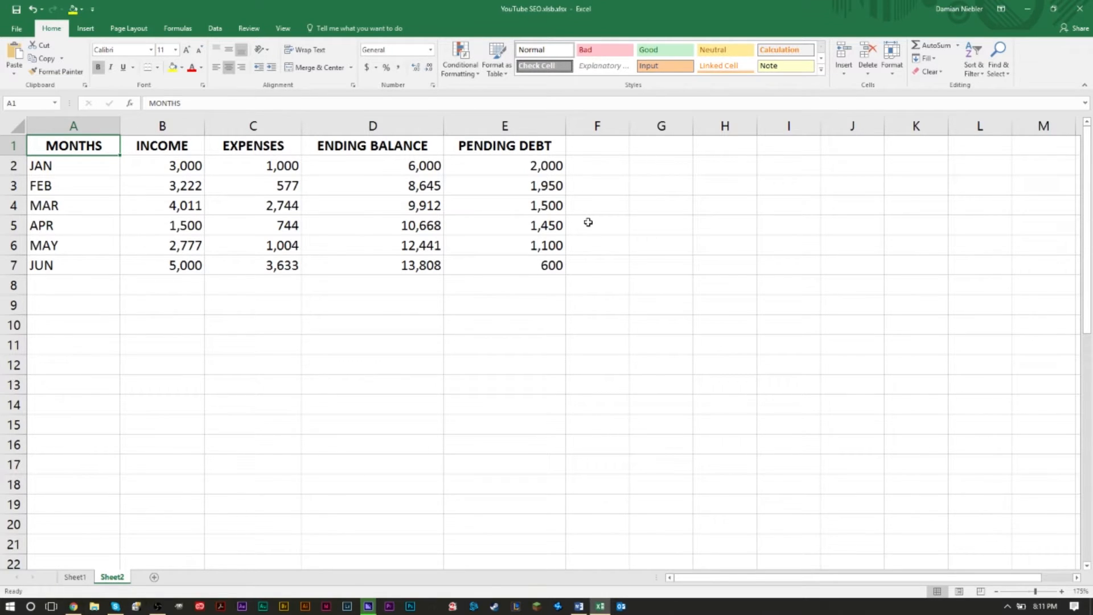
{"action": "mouse_move", "coordinate": [431, 188]}
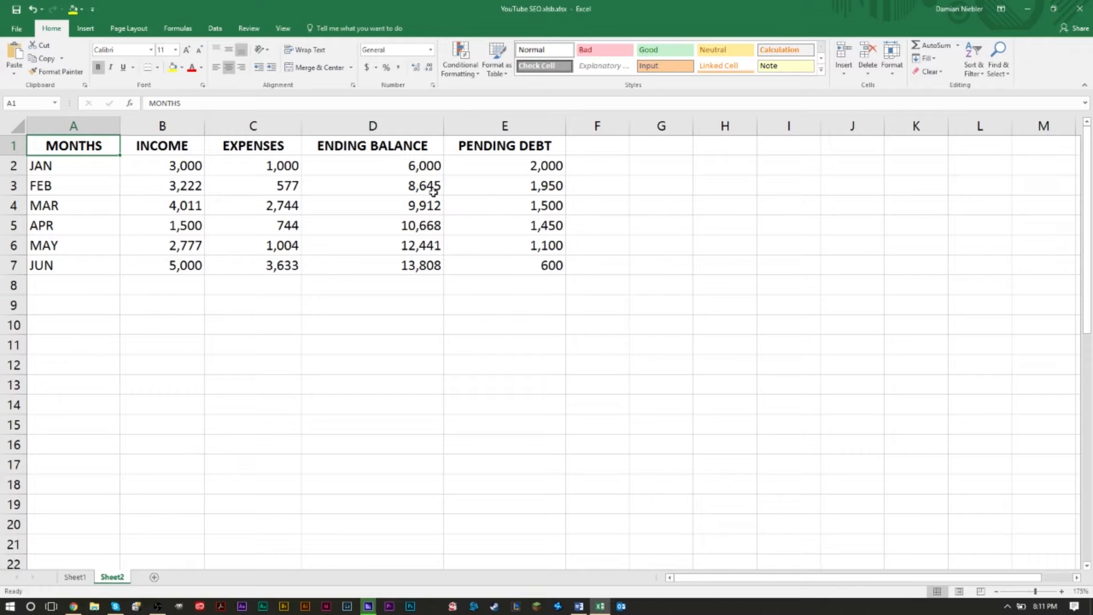
{"action": "mouse_move", "coordinate": [393, 209]}
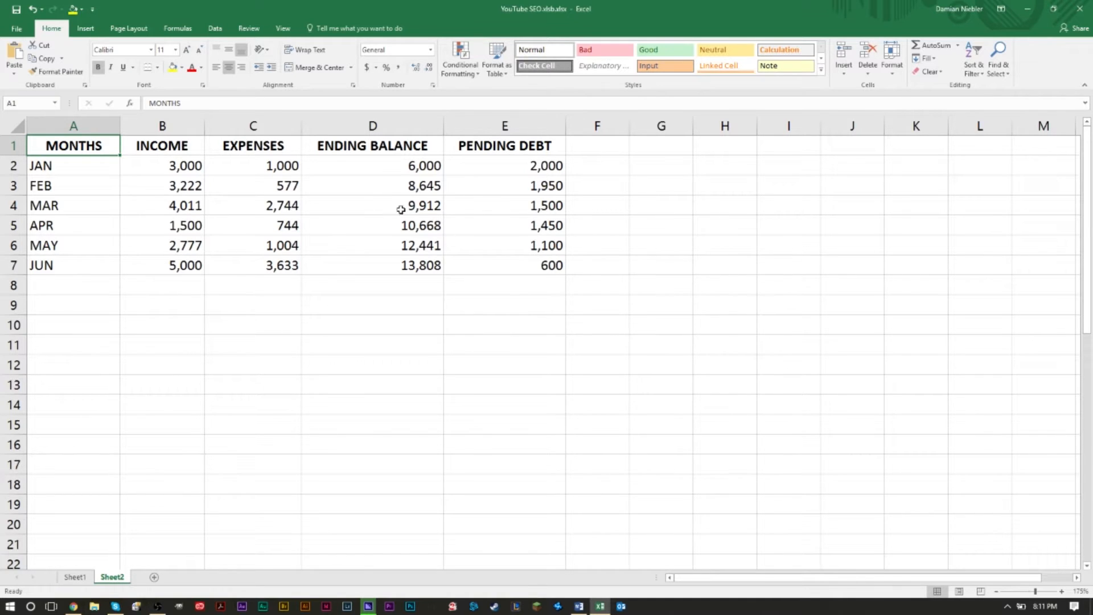
Select, then deselect, the Pending Debt values and then all the finance table numbers
{"action": "left_click_drag", "start_coordinate": [161, 165], "coordinate": [162, 245]}
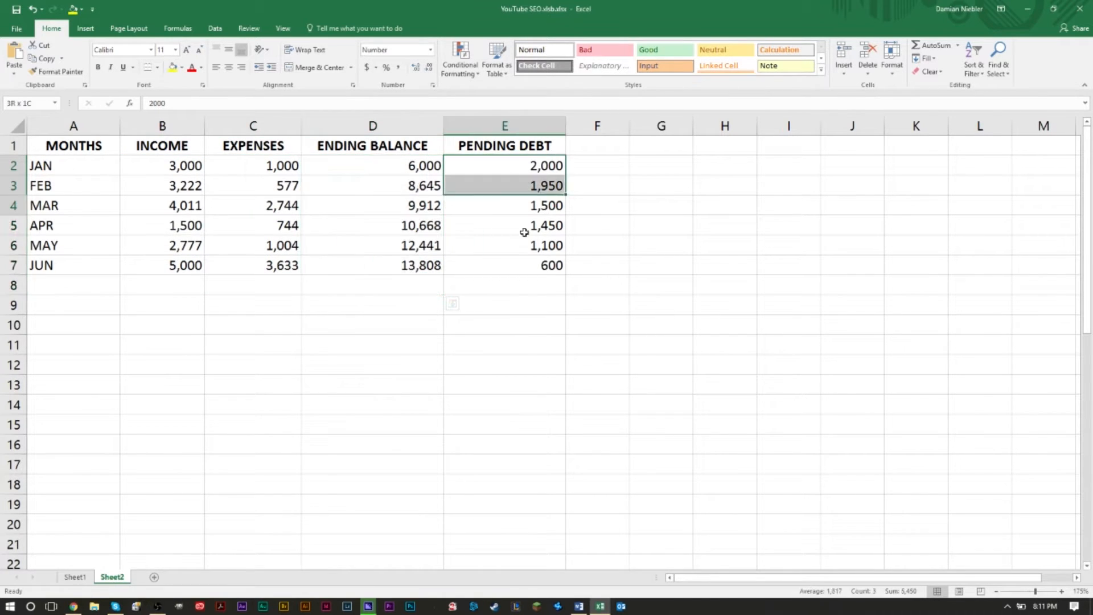
{"action": "left_click", "coordinate": [596, 244]}
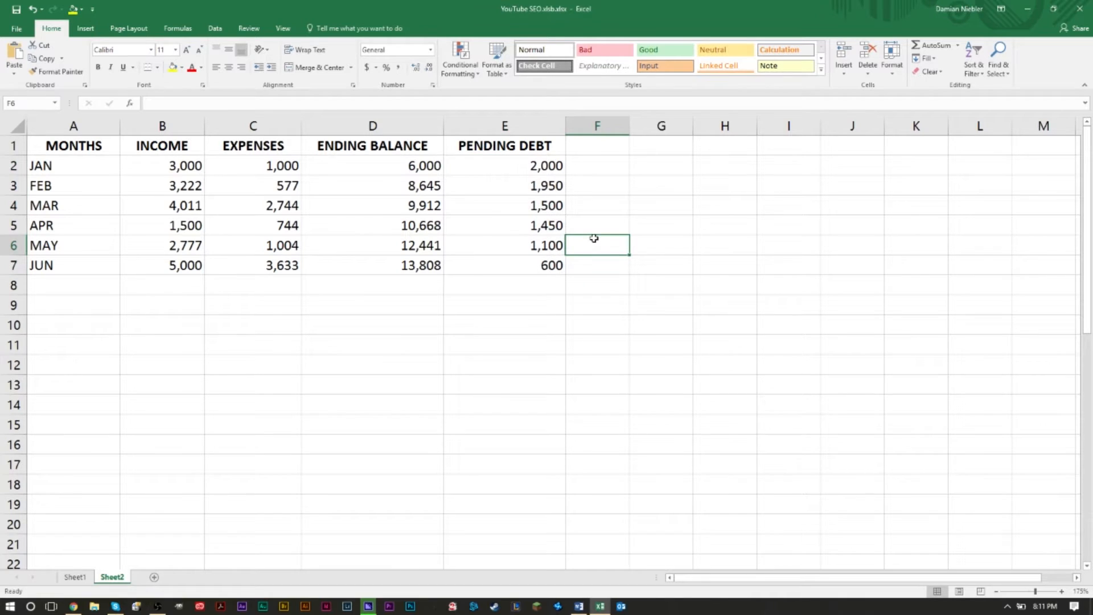
{"action": "mouse_move", "coordinate": [374, 222]}
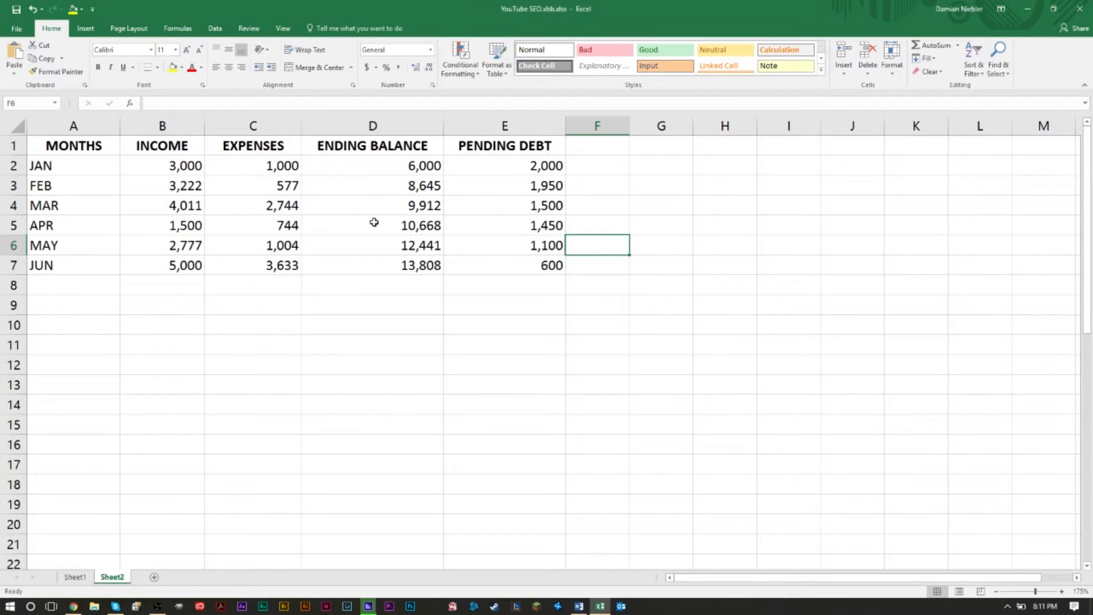
{"action": "mouse_move", "coordinate": [487, 248]}
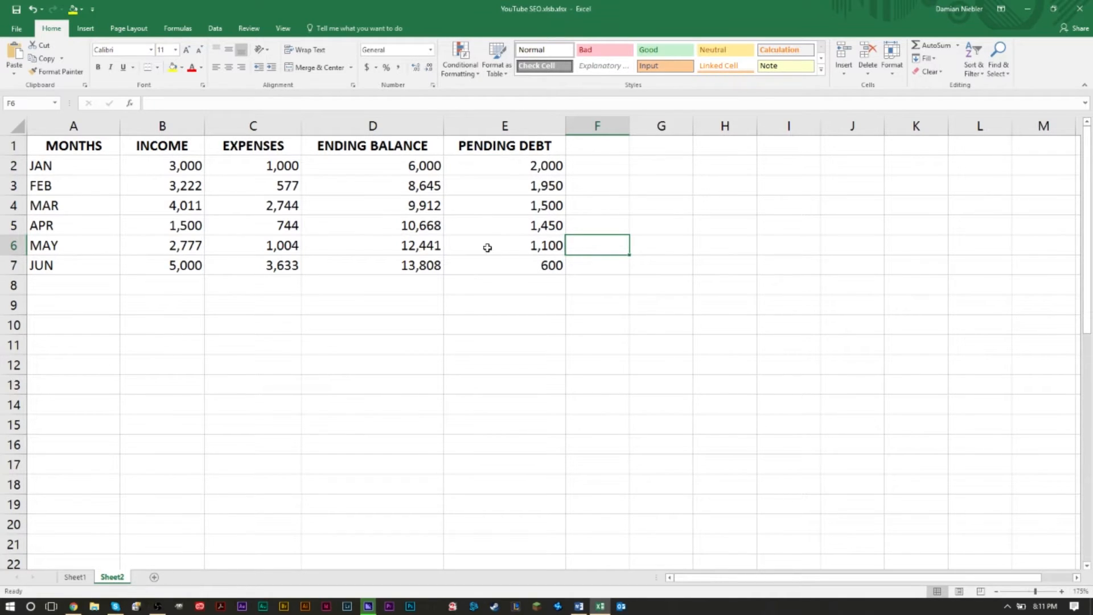
{"action": "mouse_move", "coordinate": [168, 166]}
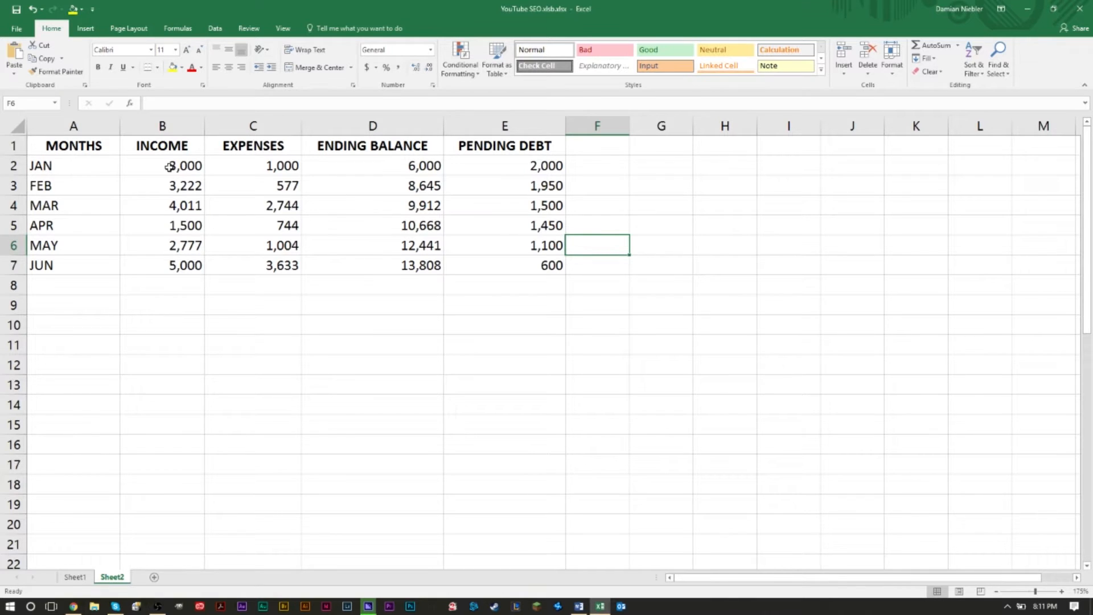
{"action": "left_click_drag", "start_coordinate": [162, 165], "coordinate": [503, 265]}
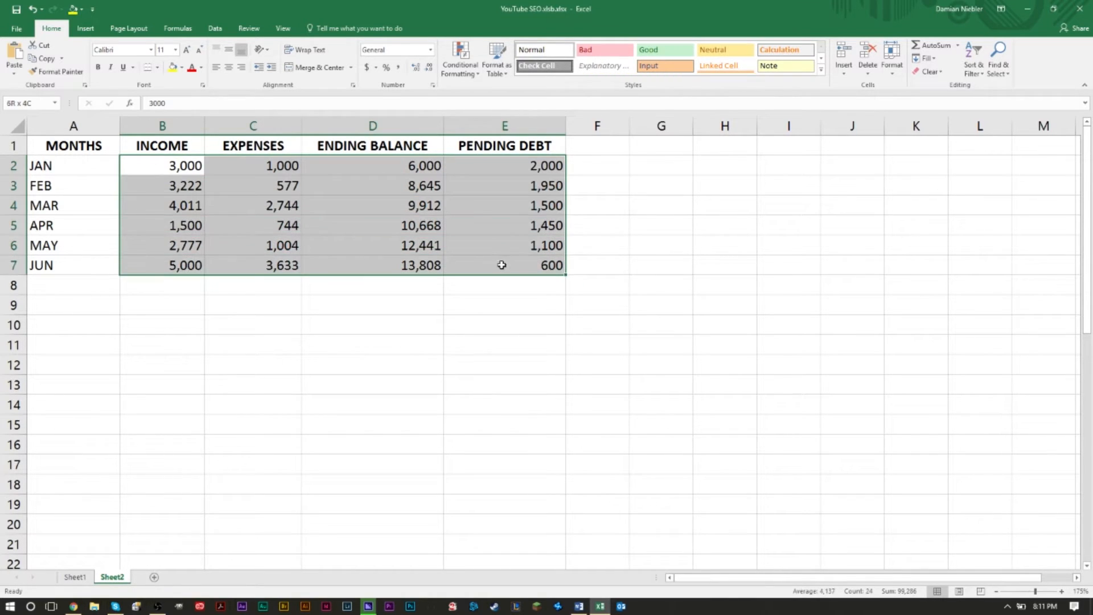
{"action": "left_click", "coordinate": [504, 265]}
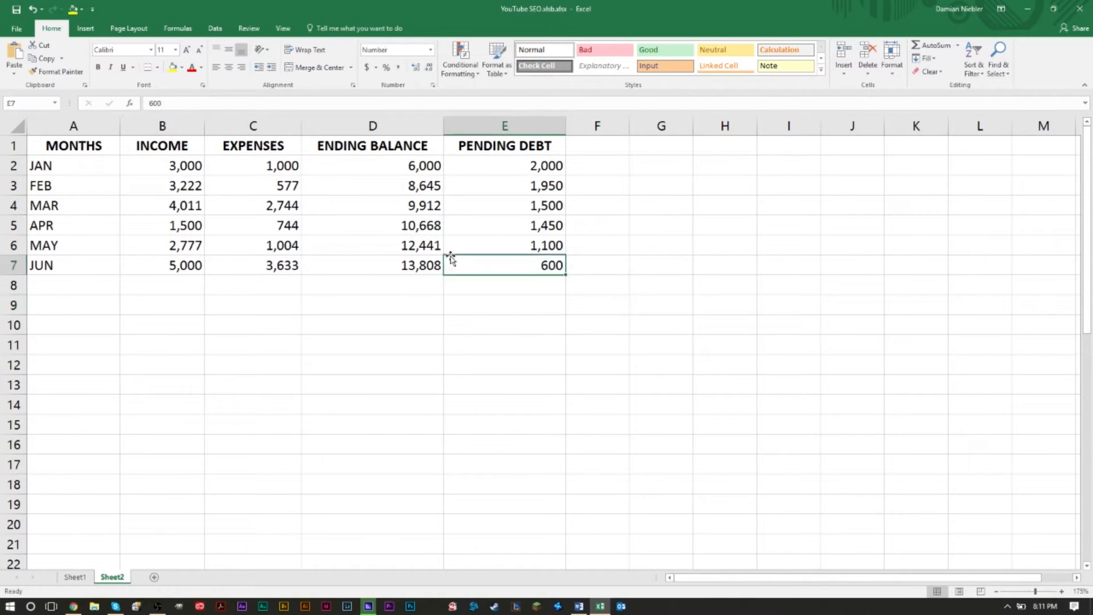
Scroll down to the Semester table and select the GPA values B38:B44
{"action": "scroll", "scroll_direction": "down", "scroll_amount": 3}
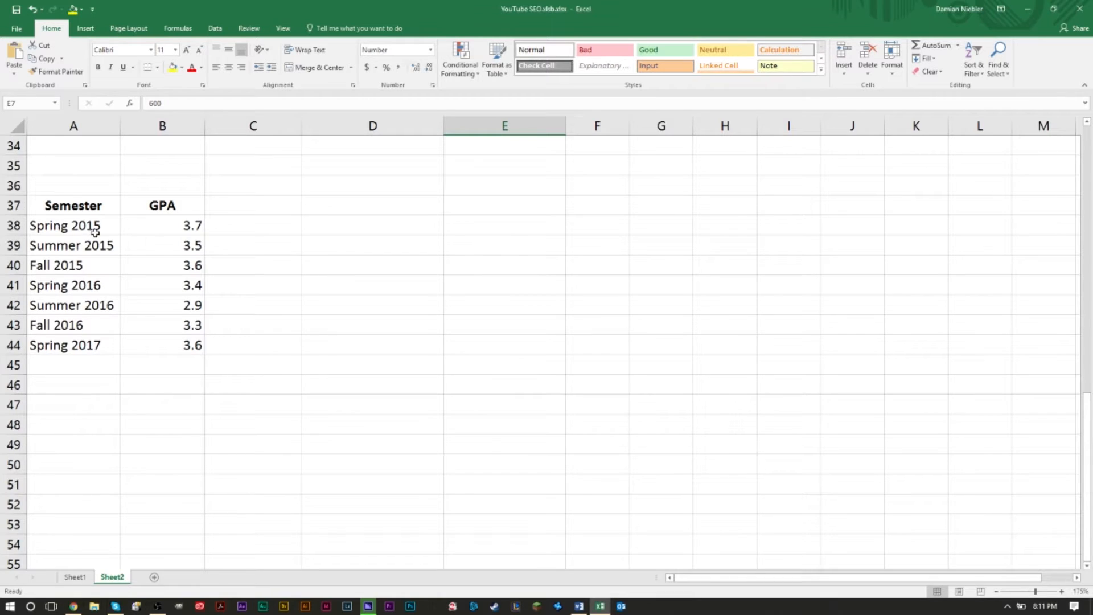
{"action": "mouse_move", "coordinate": [172, 225]}
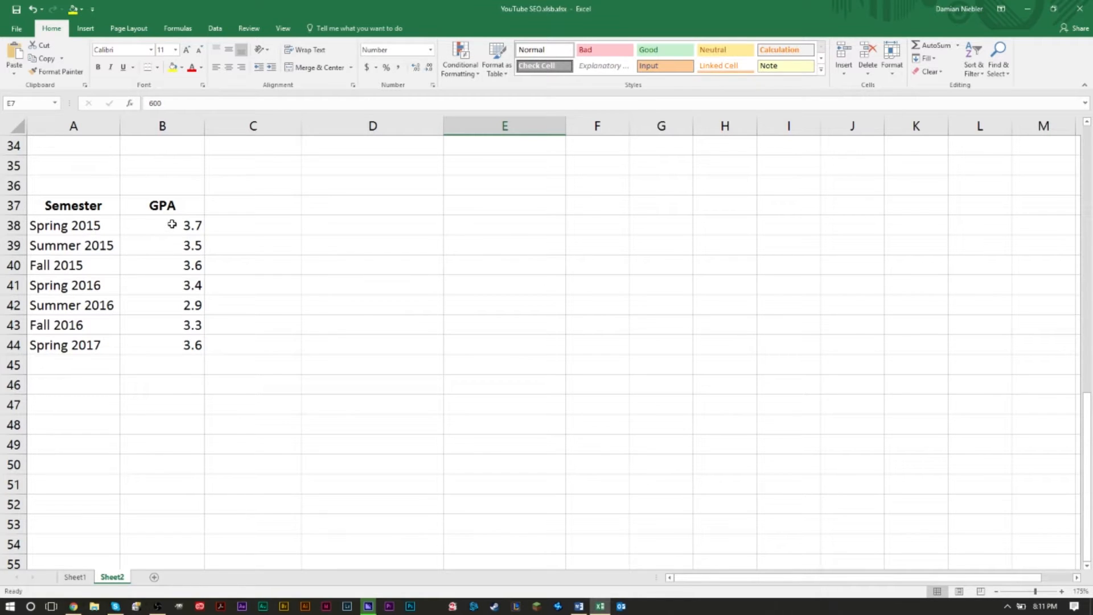
{"action": "left_click_drag", "start_coordinate": [162, 224], "coordinate": [162, 345]}
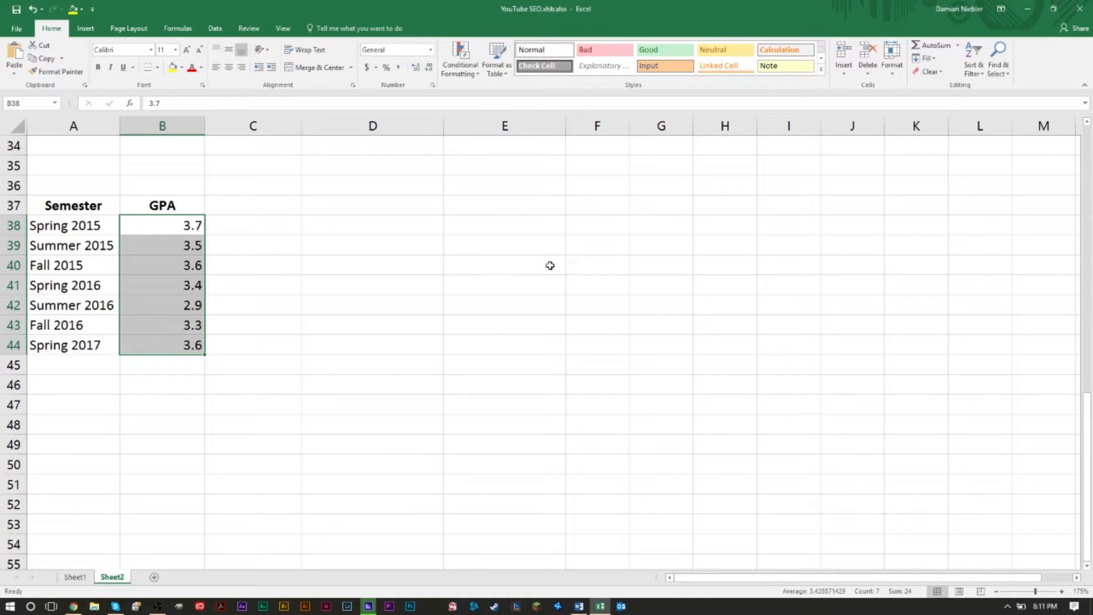
{"action": "mouse_move", "coordinate": [410, 262]}
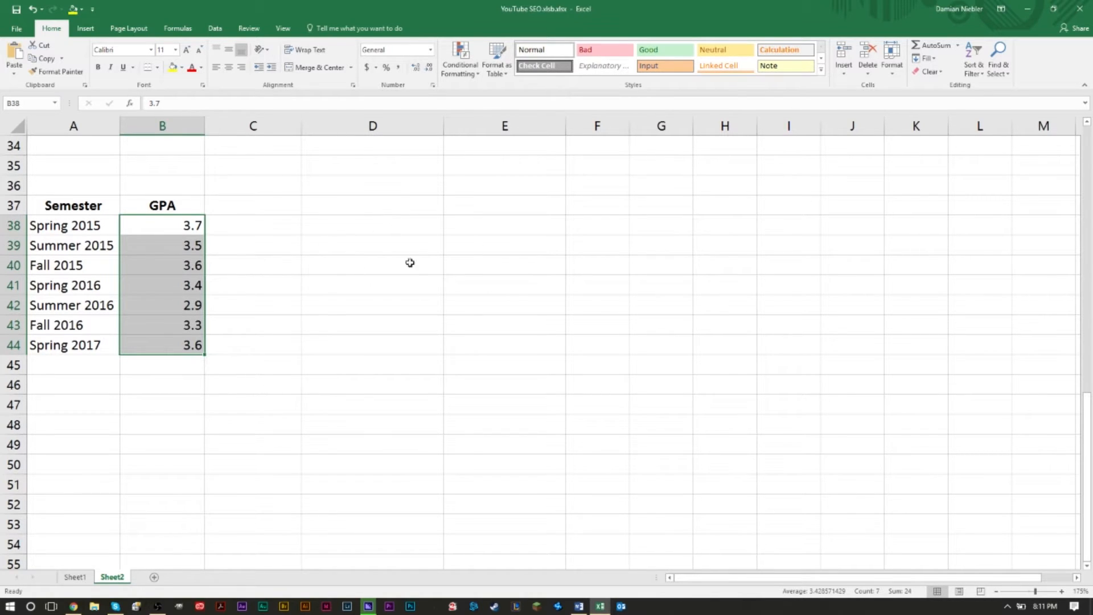
{"action": "left_click", "coordinate": [372, 264]}
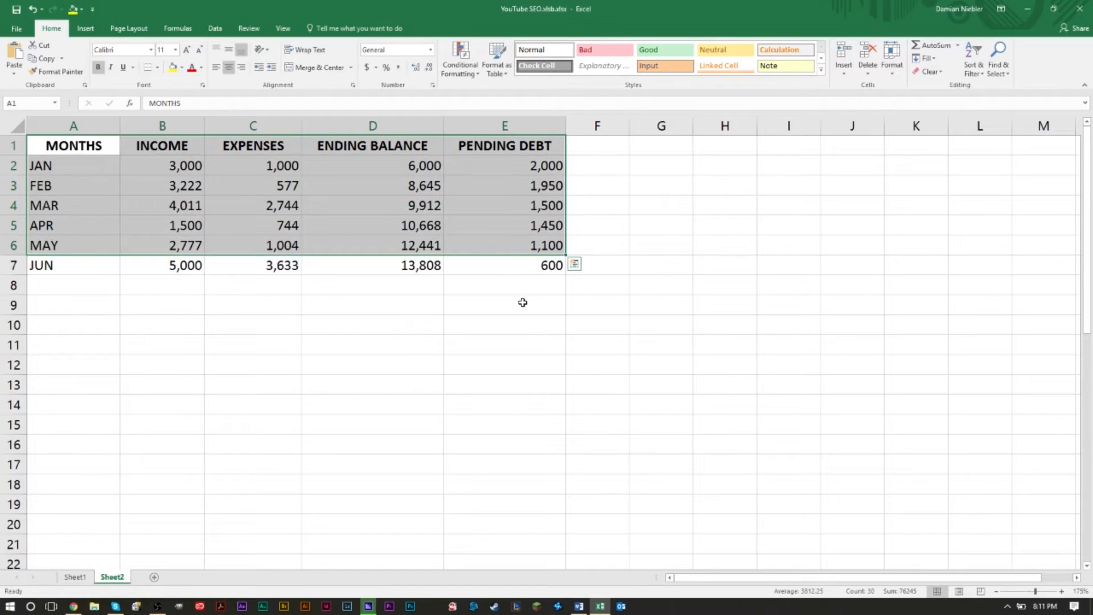
Insert a clustered column chart of monthly income, expenses, ending balance and pending debt
{"action": "left_click", "coordinate": [505, 305]}
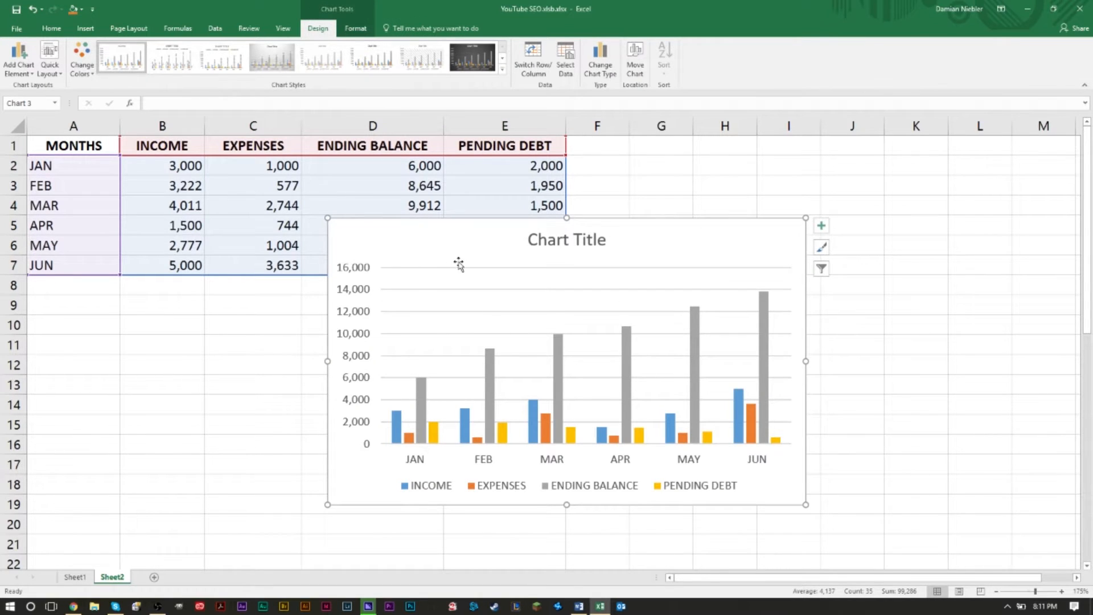
{"action": "mouse_move", "coordinate": [478, 253]}
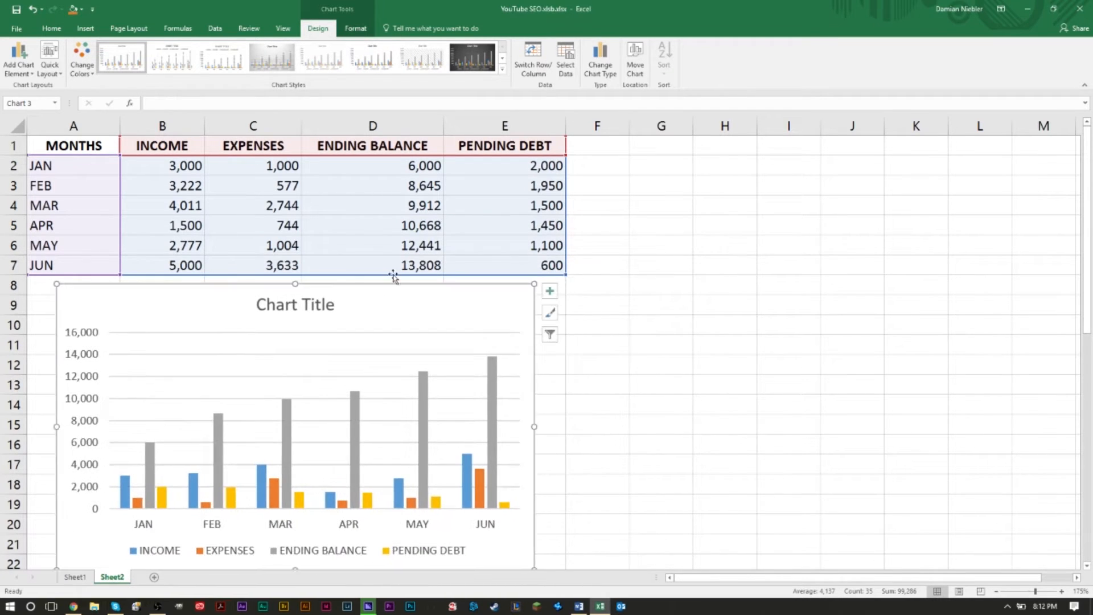
{"action": "mouse_move", "coordinate": [475, 302]}
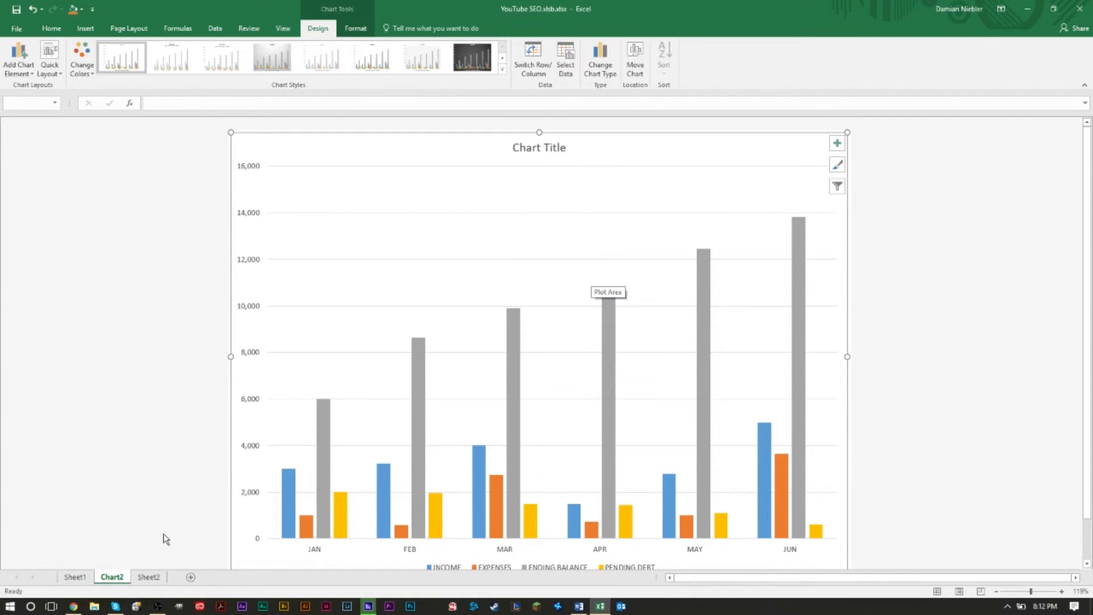
Delete the Chart2 sheet from its tab menu and confirm the deletion
{"action": "right_click", "coordinate": [111, 576]}
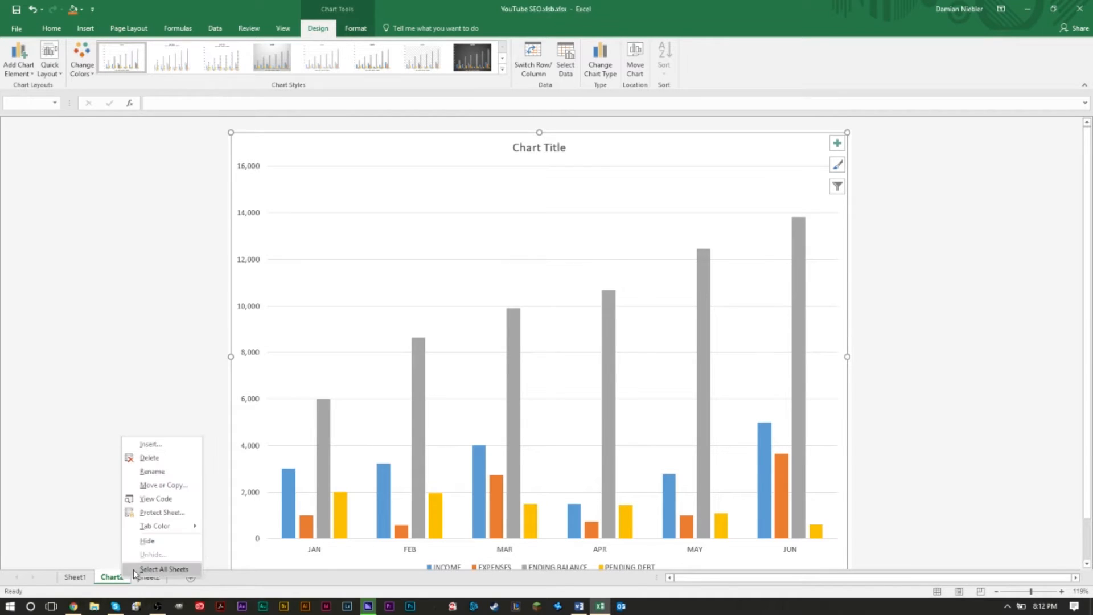
{"action": "left_click", "coordinate": [150, 458]}
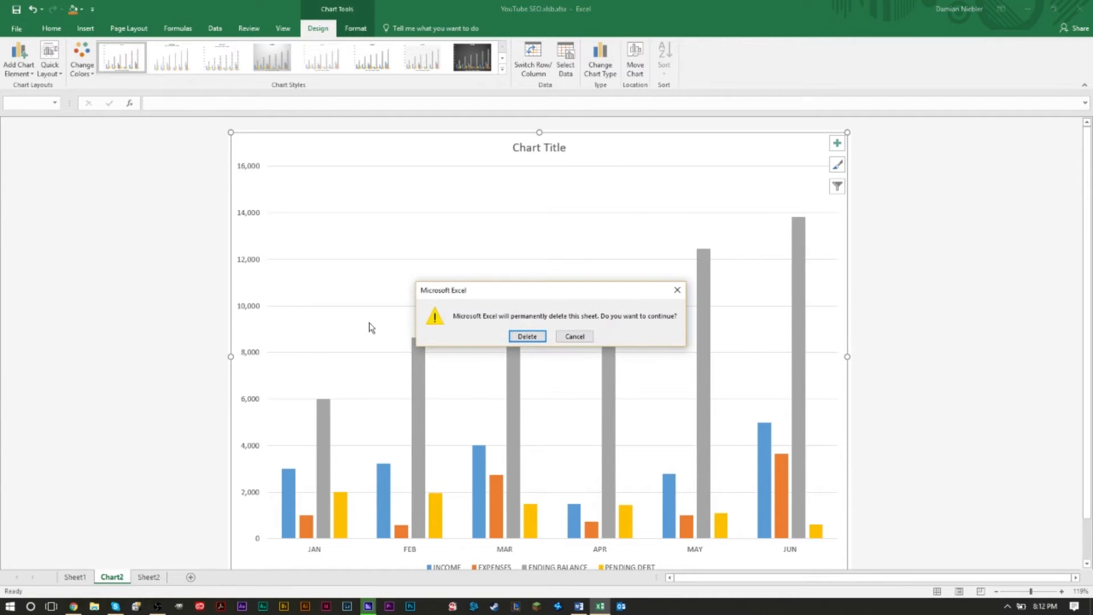
{"action": "left_click", "coordinate": [527, 336]}
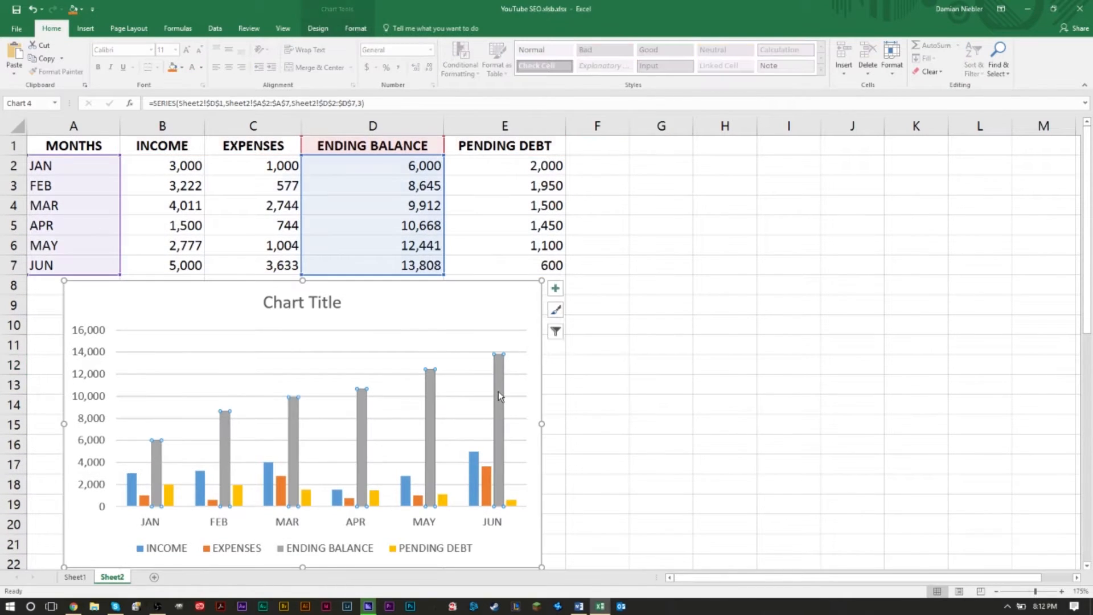
{"action": "mouse_move", "coordinate": [475, 477]}
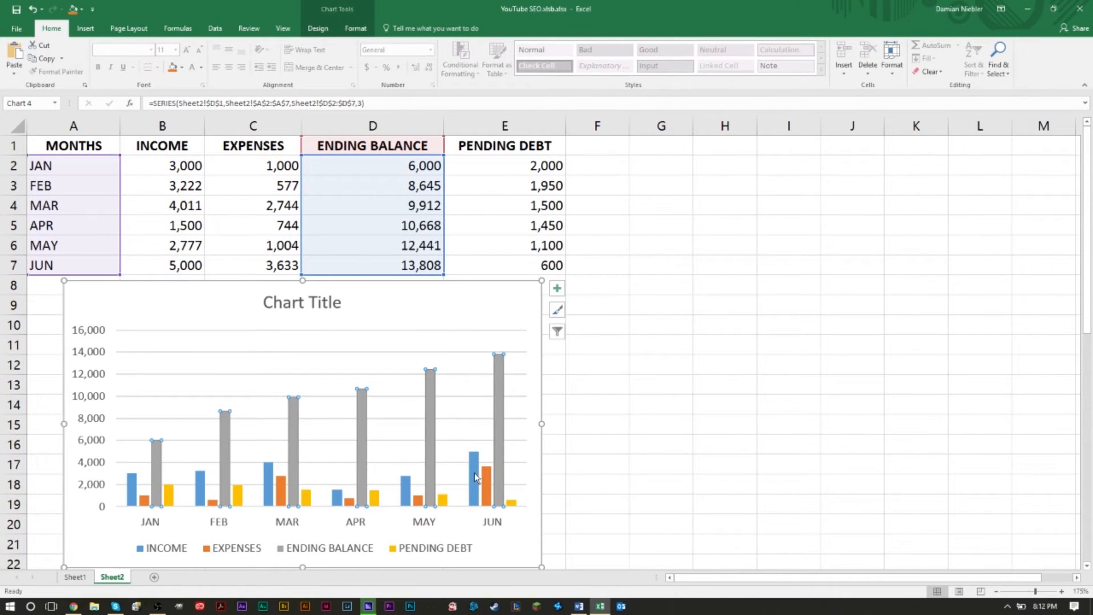
{"action": "left_click", "coordinate": [485, 486]}
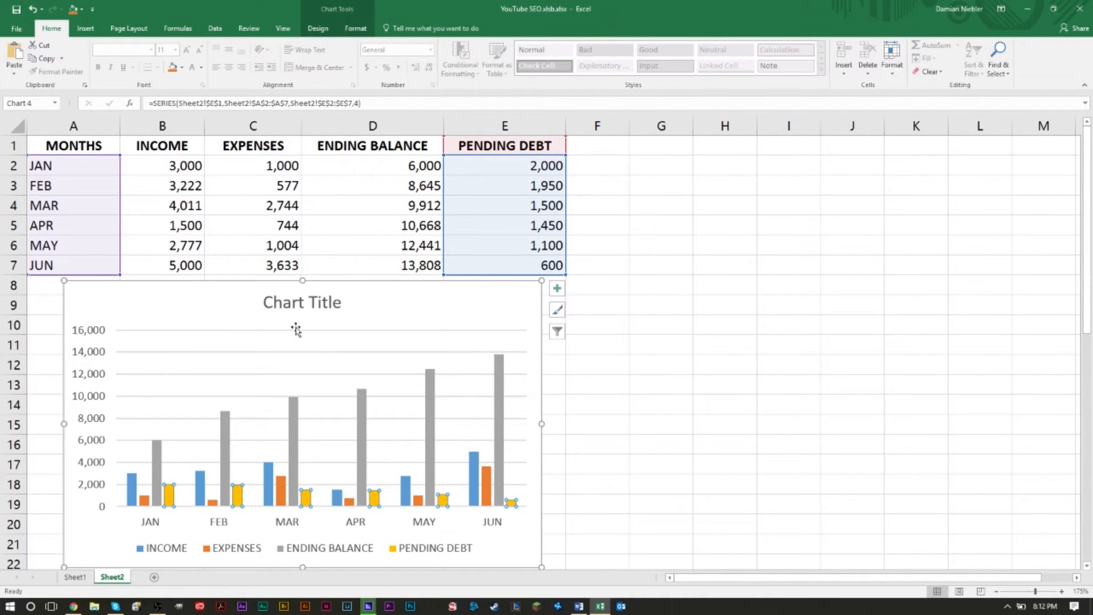
{"action": "mouse_move", "coordinate": [464, 336]}
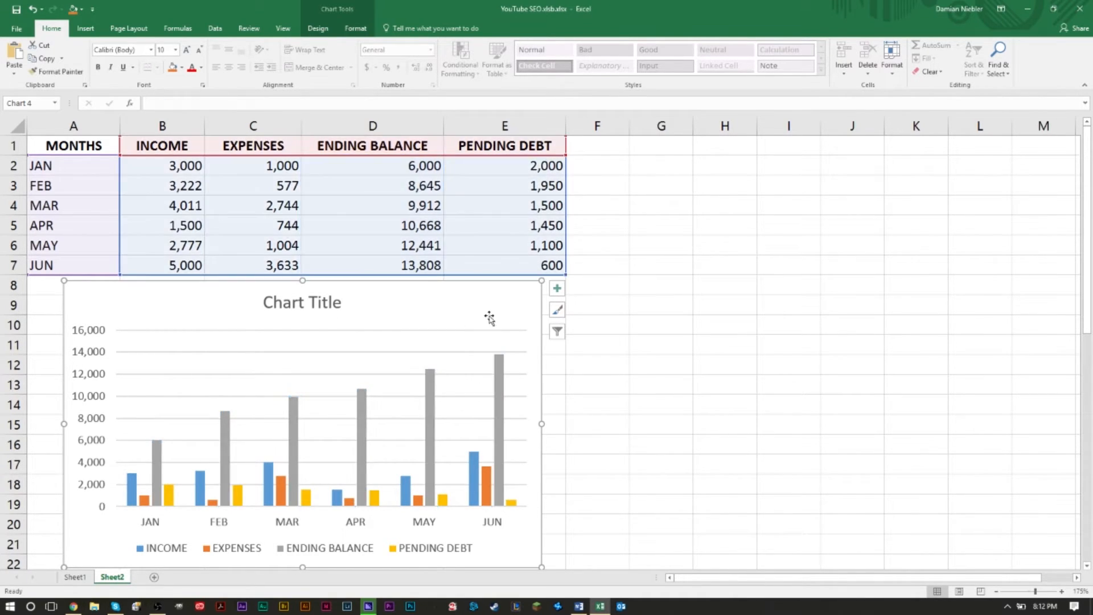
{"action": "mouse_move", "coordinate": [542, 349]}
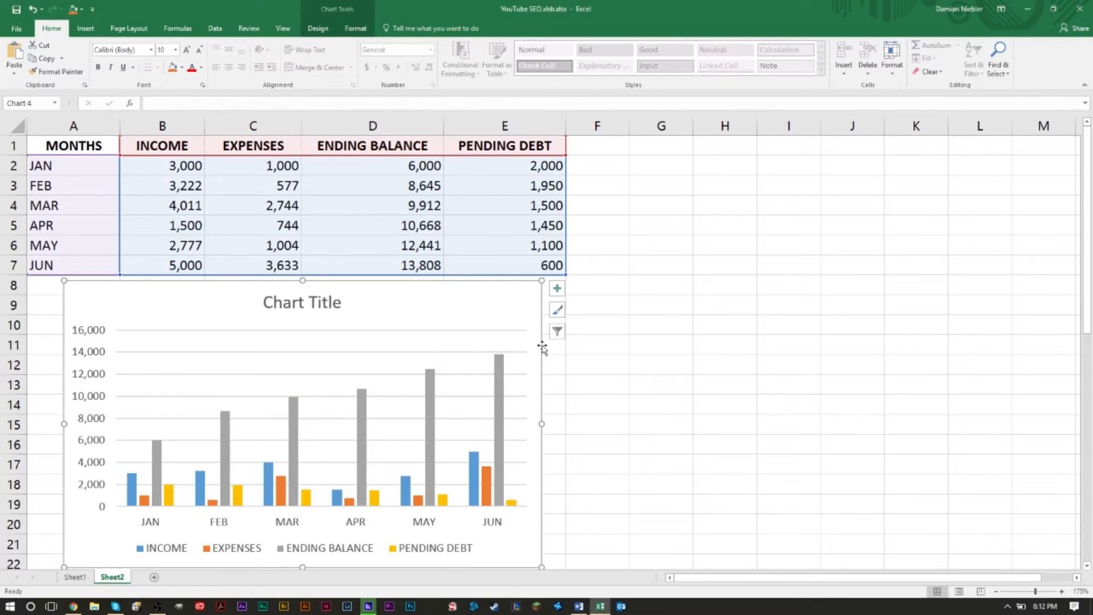
{"action": "left_click", "coordinate": [317, 28]}
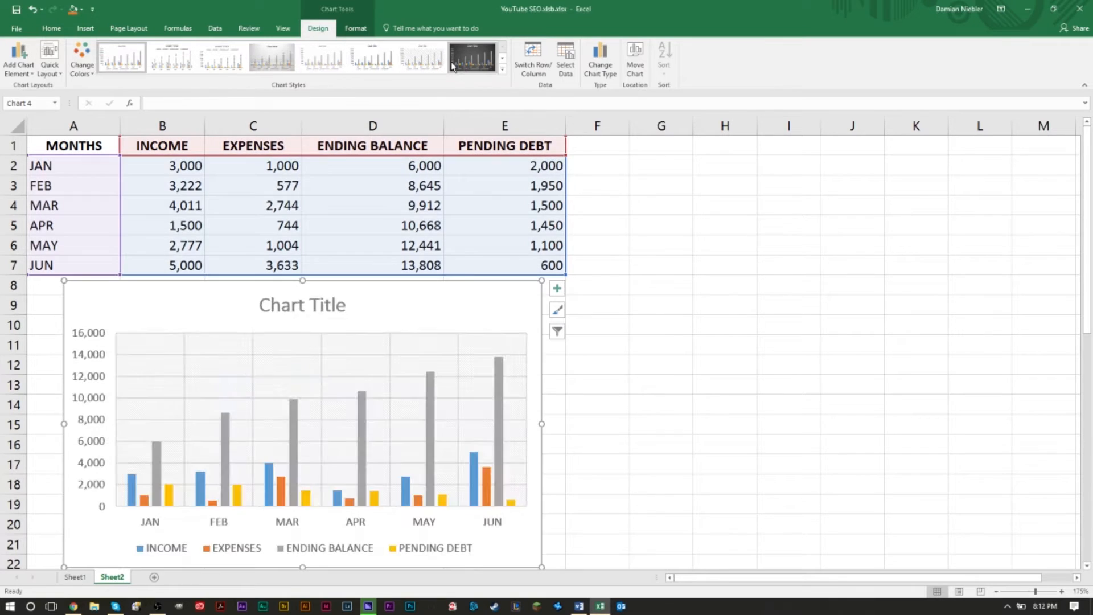
Apply the dark chart style and the colorful orange-yellow-green color palette
{"action": "left_click", "coordinate": [475, 56]}
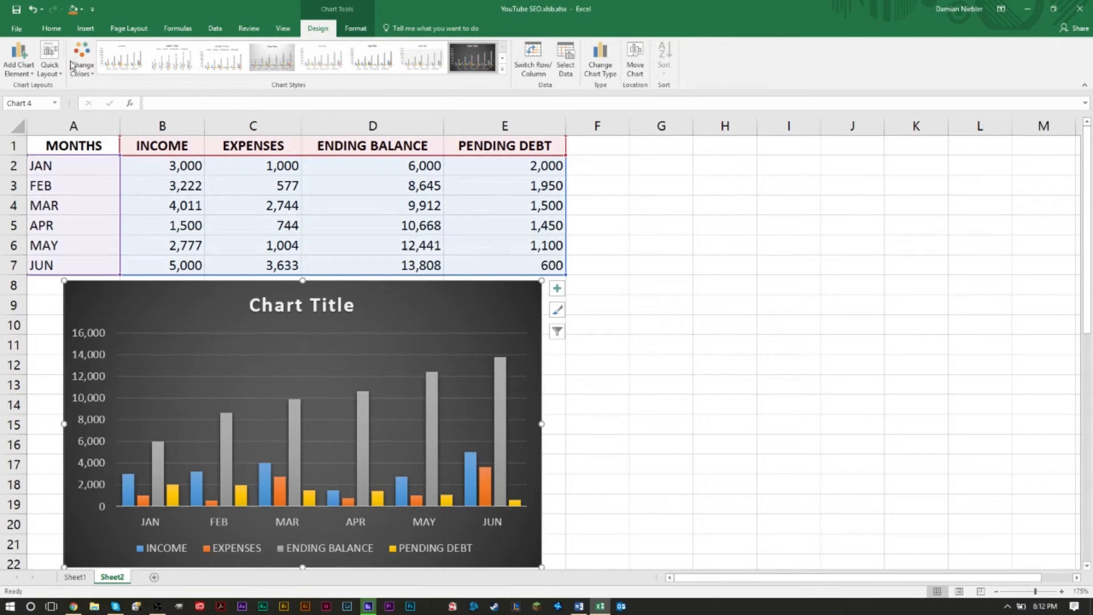
{"action": "left_click", "coordinate": [82, 57]}
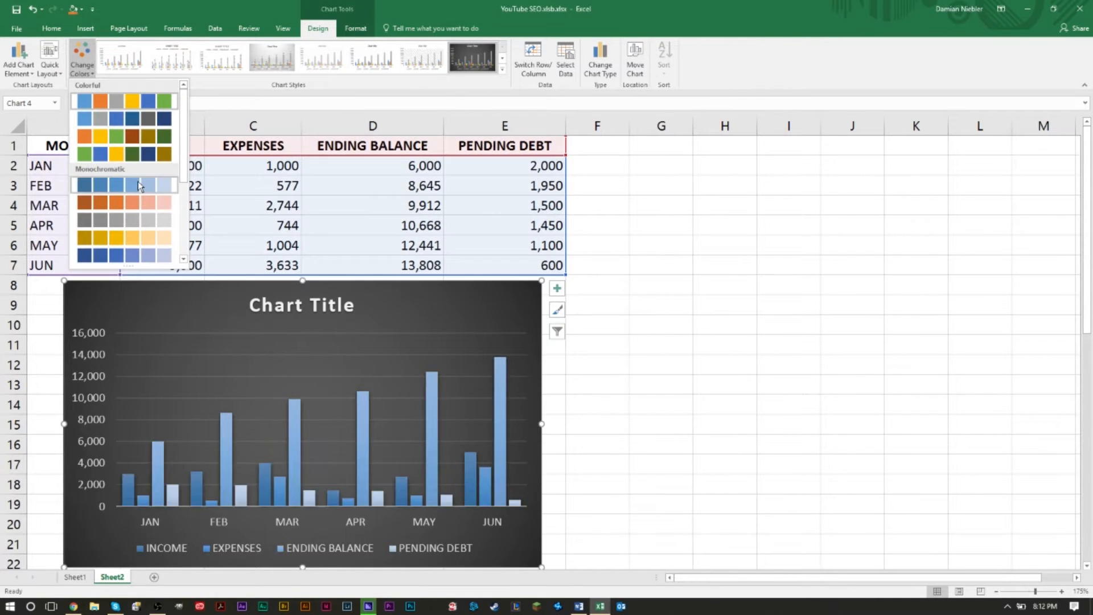
{"action": "left_click", "coordinate": [116, 136]}
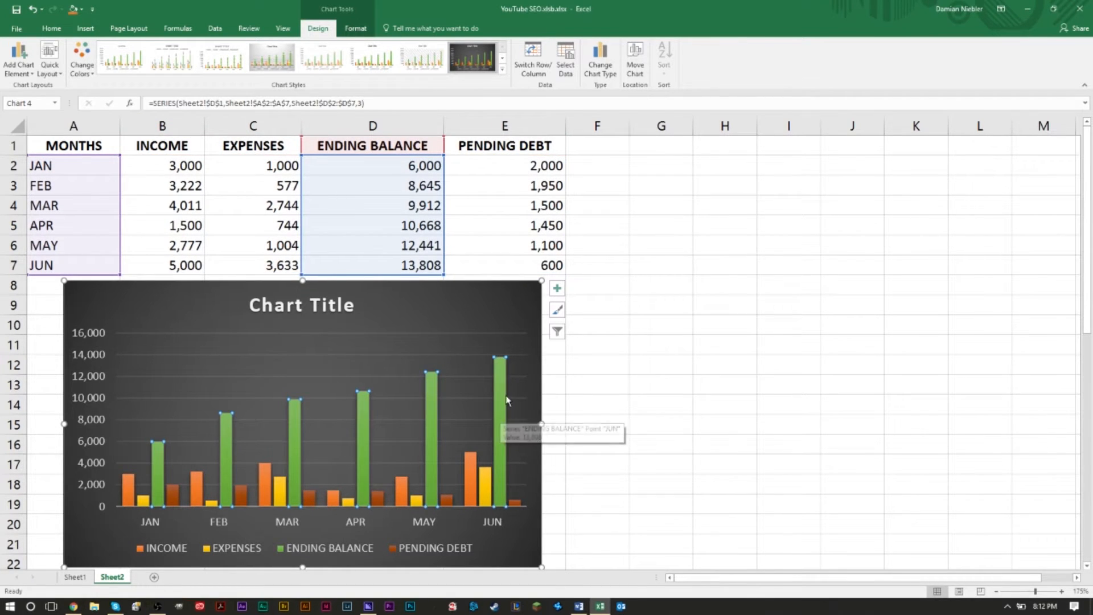
{"action": "mouse_move", "coordinate": [518, 509]}
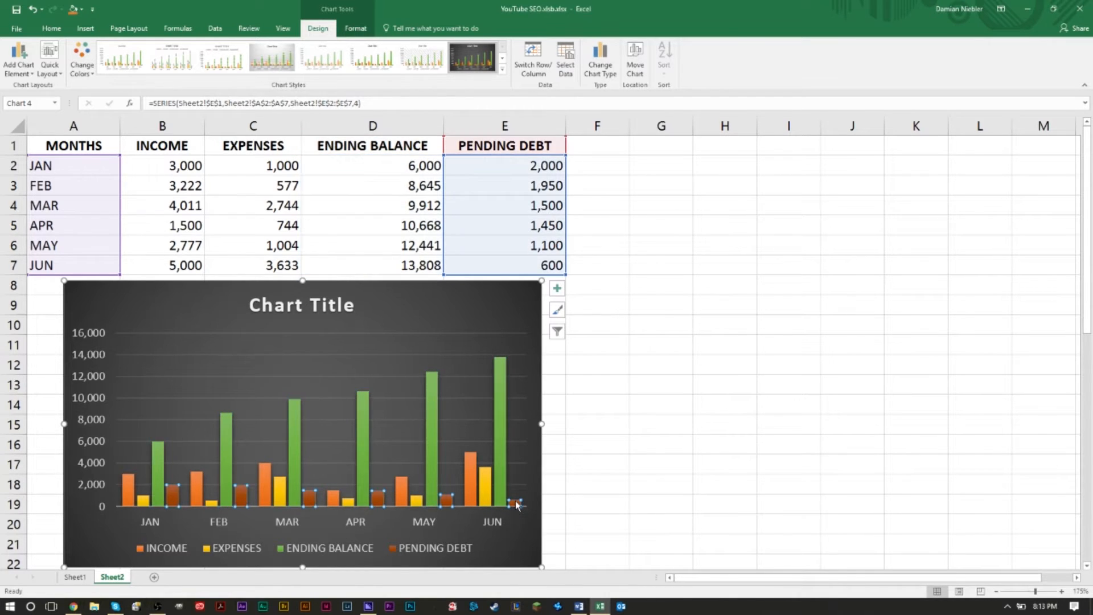
Open Format Data Series for the Pending Debt bars from their right-click menu
{"action": "right_click", "coordinate": [515, 505]}
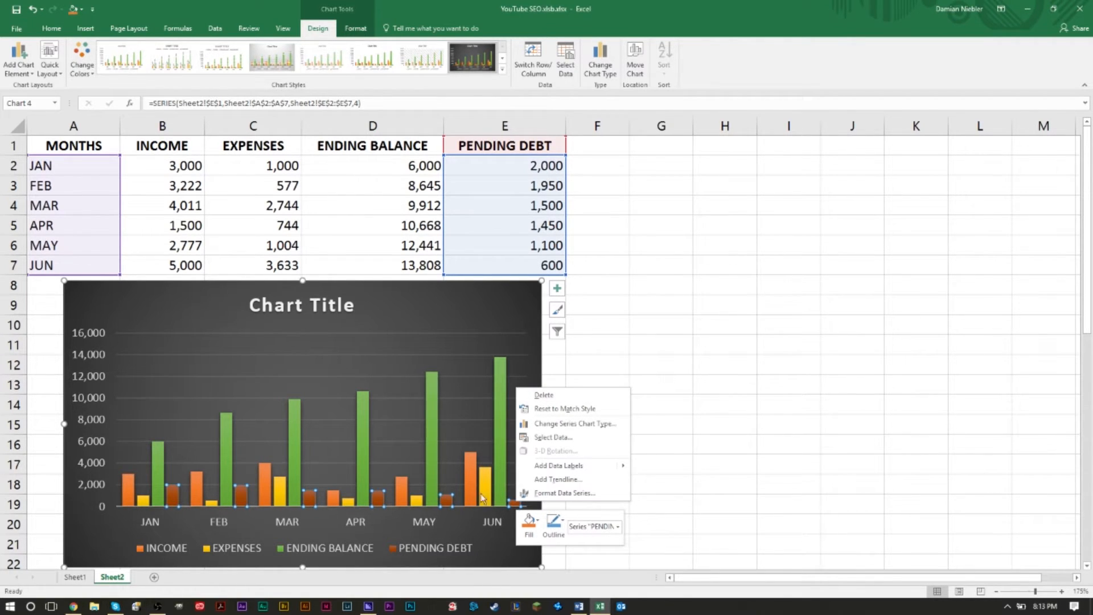
{"action": "left_click", "coordinate": [566, 493]}
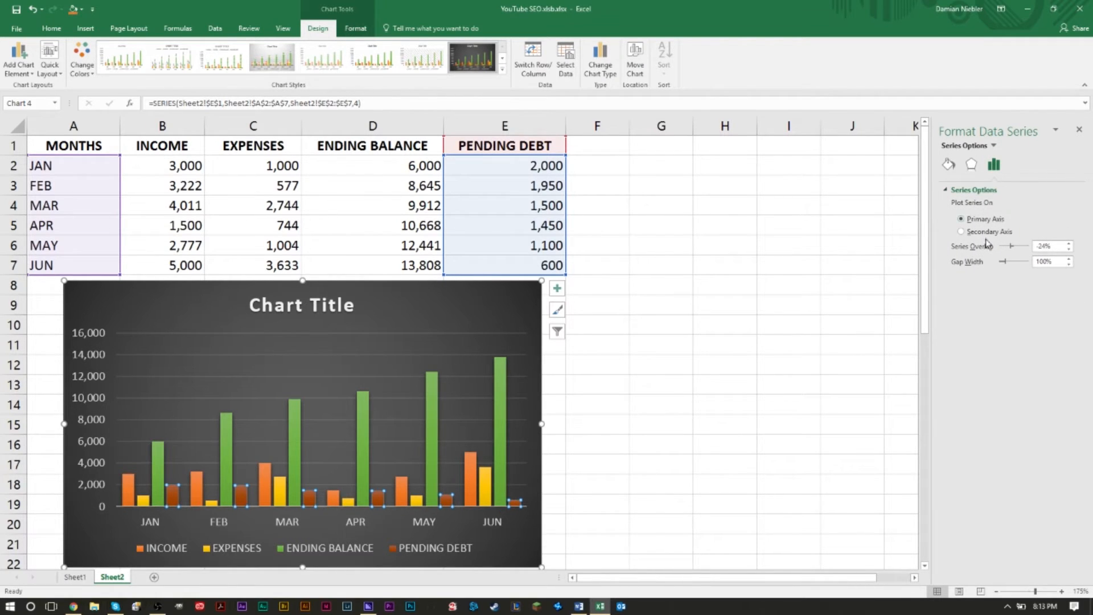
Fill the Pending Debt bars with purple in the series Fill settings
{"action": "left_click", "coordinate": [948, 165]}
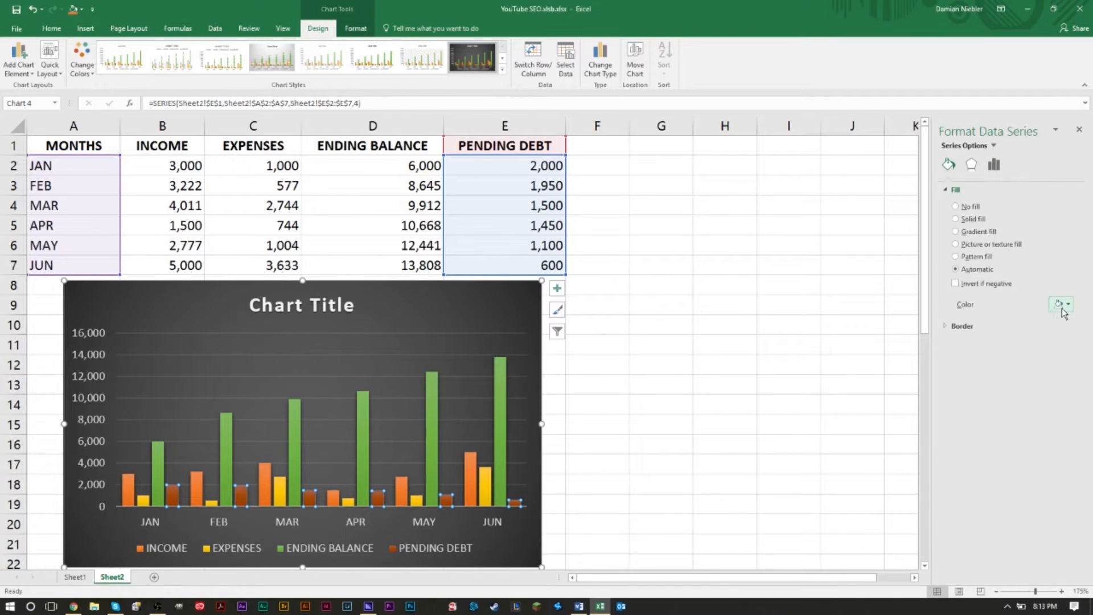
{"action": "left_click", "coordinate": [1069, 304]}
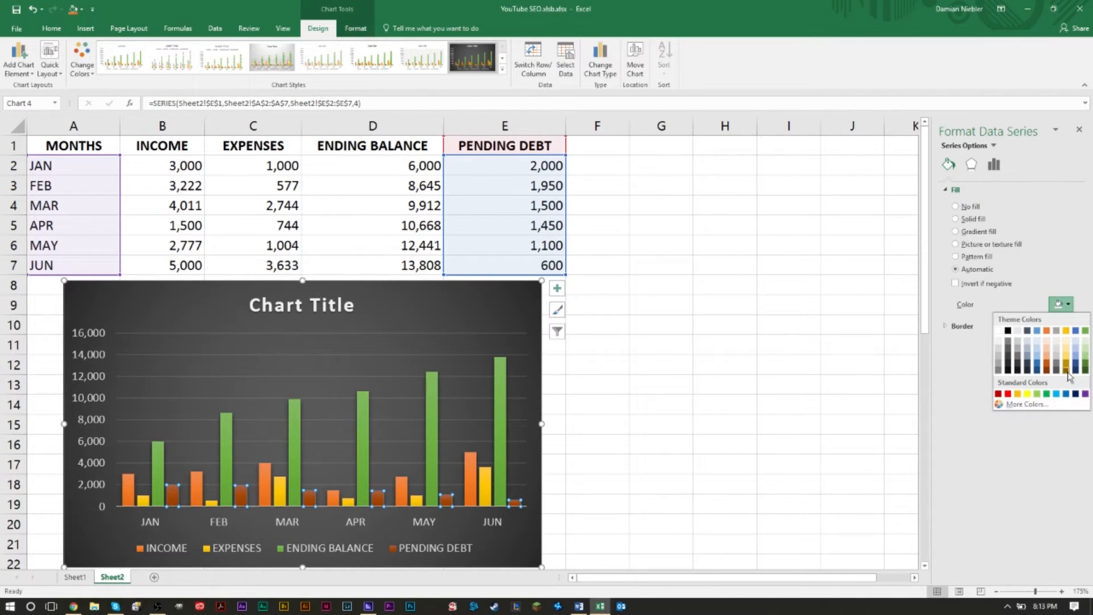
{"action": "left_click", "coordinate": [1054, 359]}
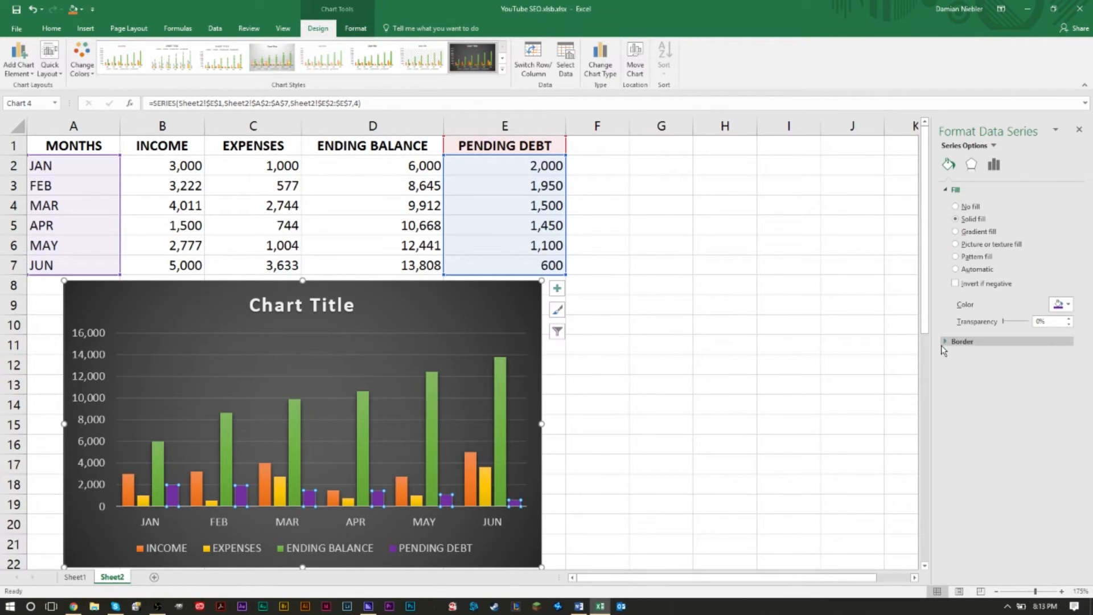
{"action": "mouse_move", "coordinate": [954, 236]}
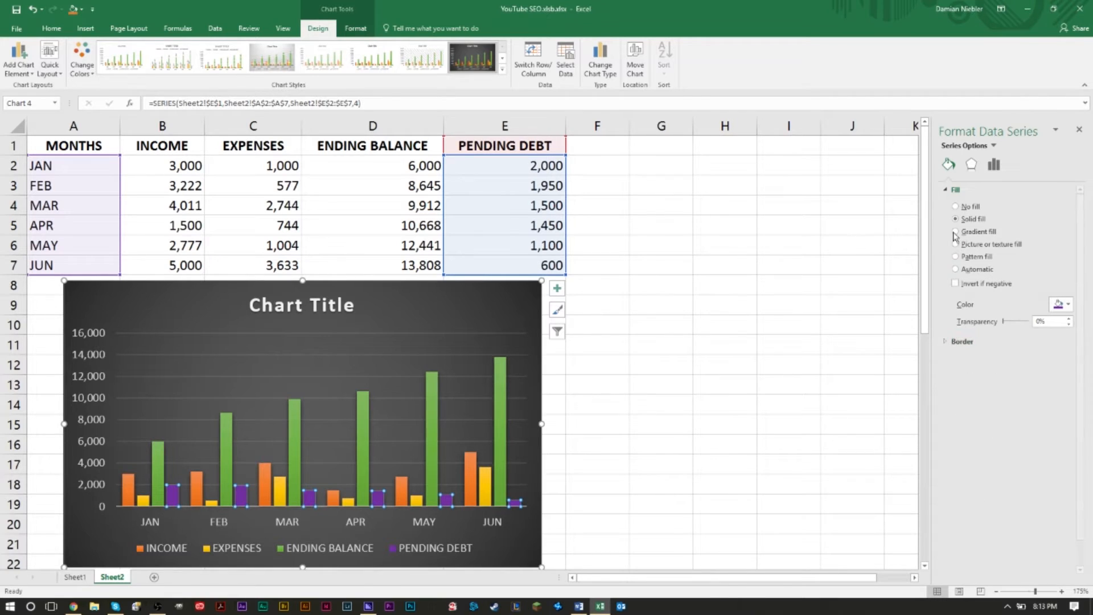
Review the Effects and Series Options tabs, close the pane, and select cell A8
{"action": "left_click", "coordinate": [970, 165]}
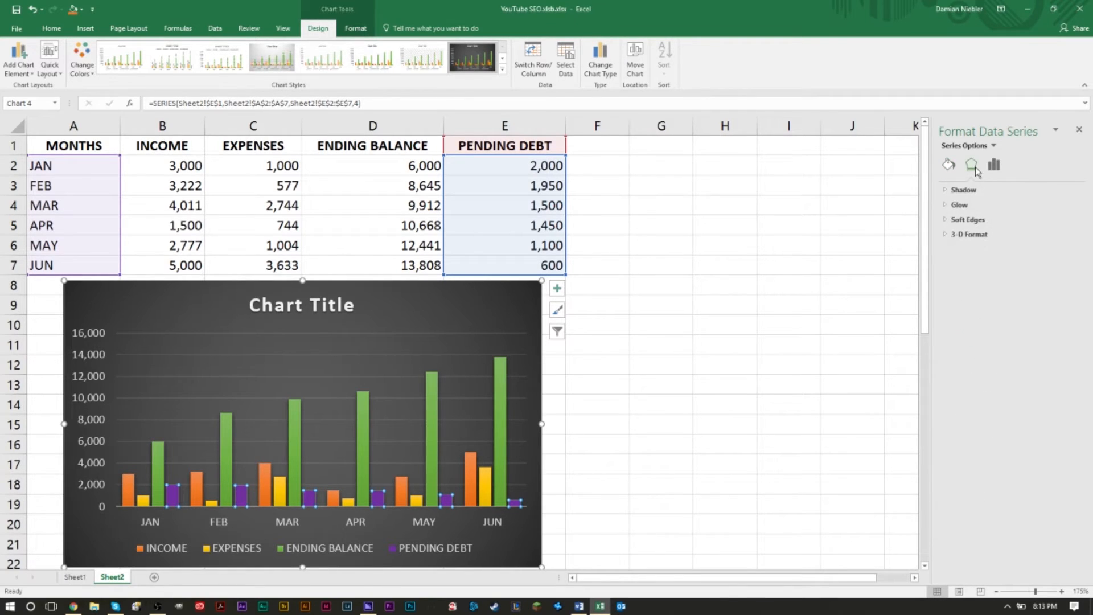
{"action": "left_click", "coordinate": [993, 165]}
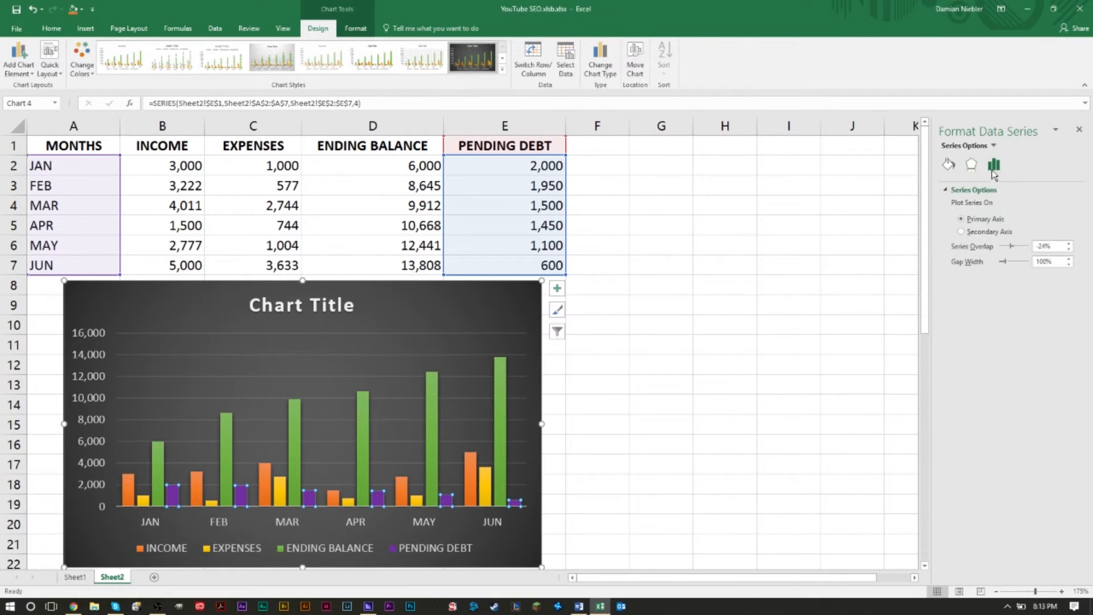
{"action": "mouse_move", "coordinate": [992, 166]}
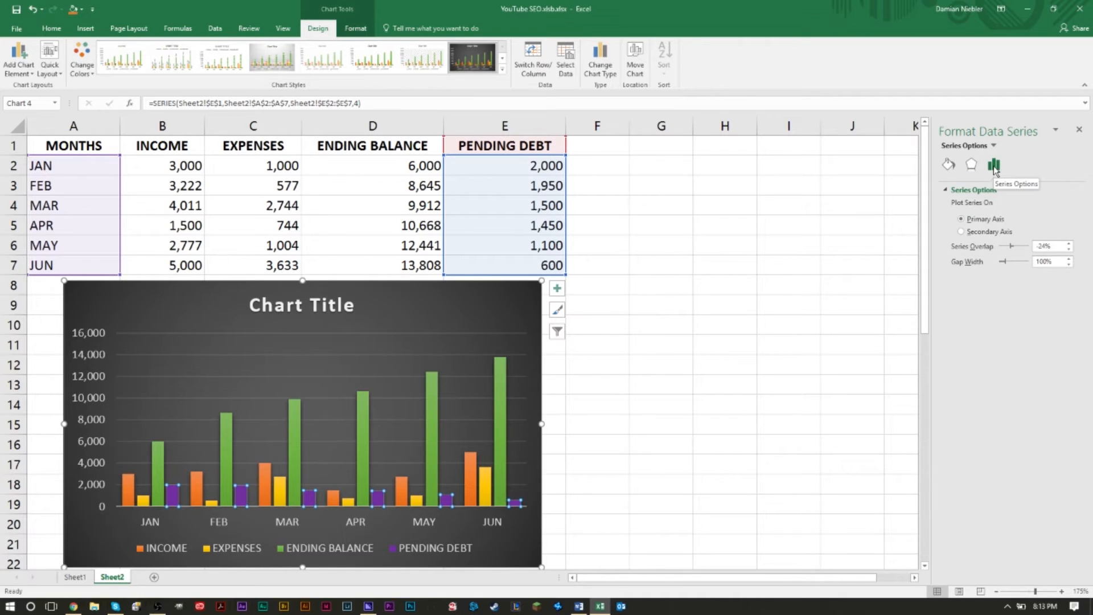
{"action": "left_click", "coordinate": [947, 164]}
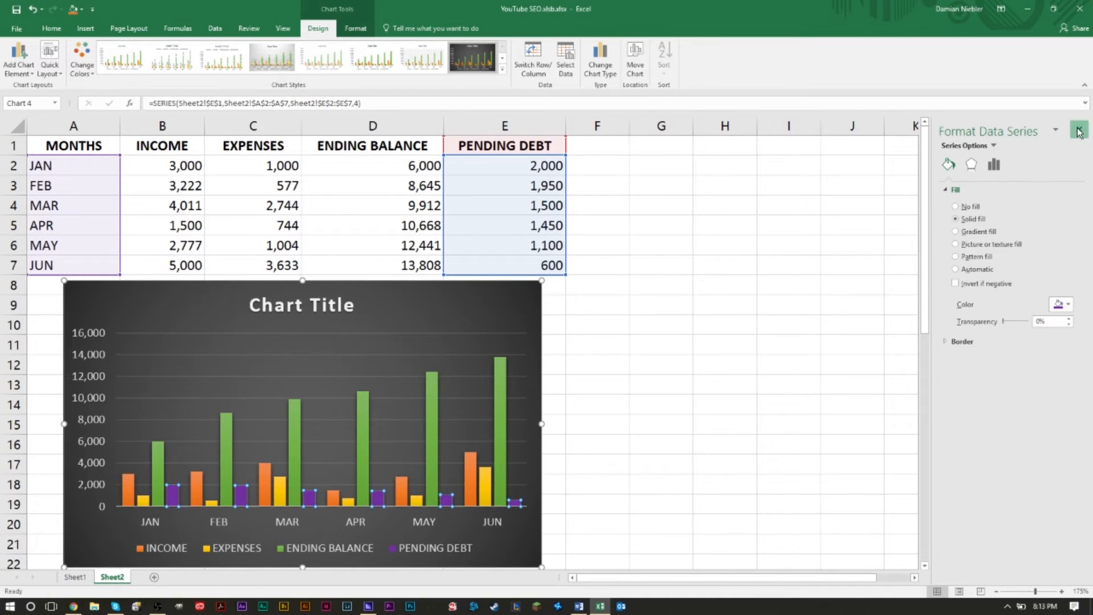
{"action": "left_click", "coordinate": [1080, 131]}
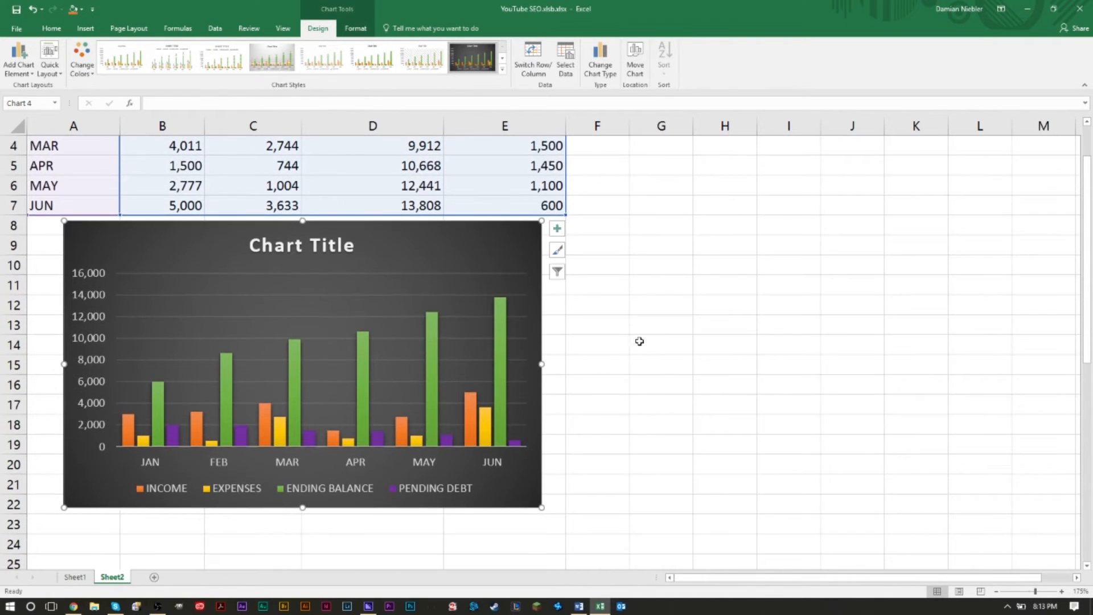
{"action": "scroll", "scroll_direction": "down", "scroll_amount": 3}
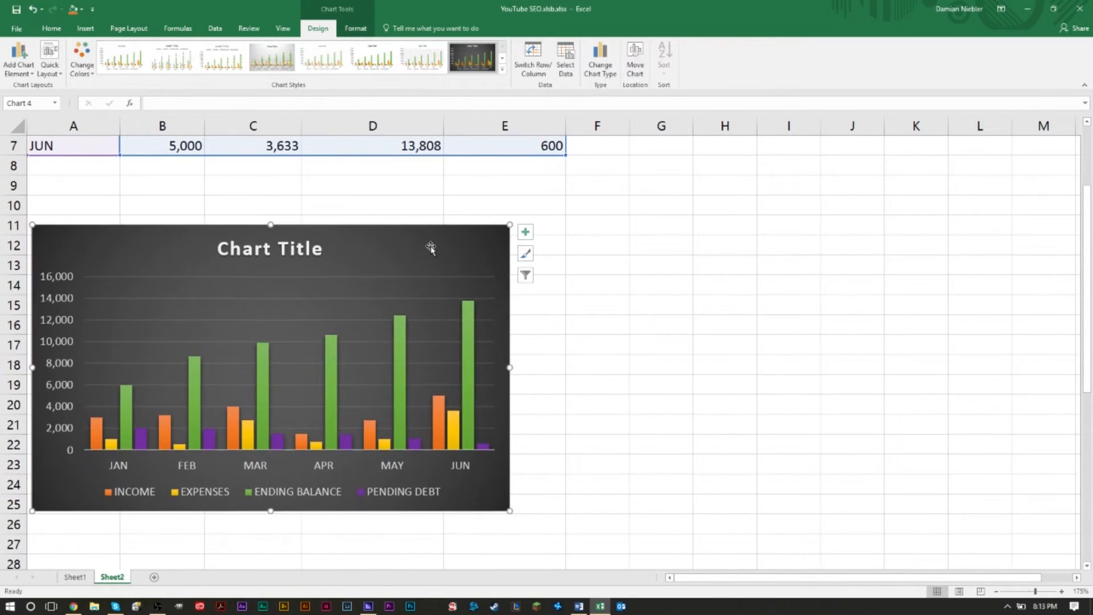
{"action": "left_click", "coordinate": [66, 284]}
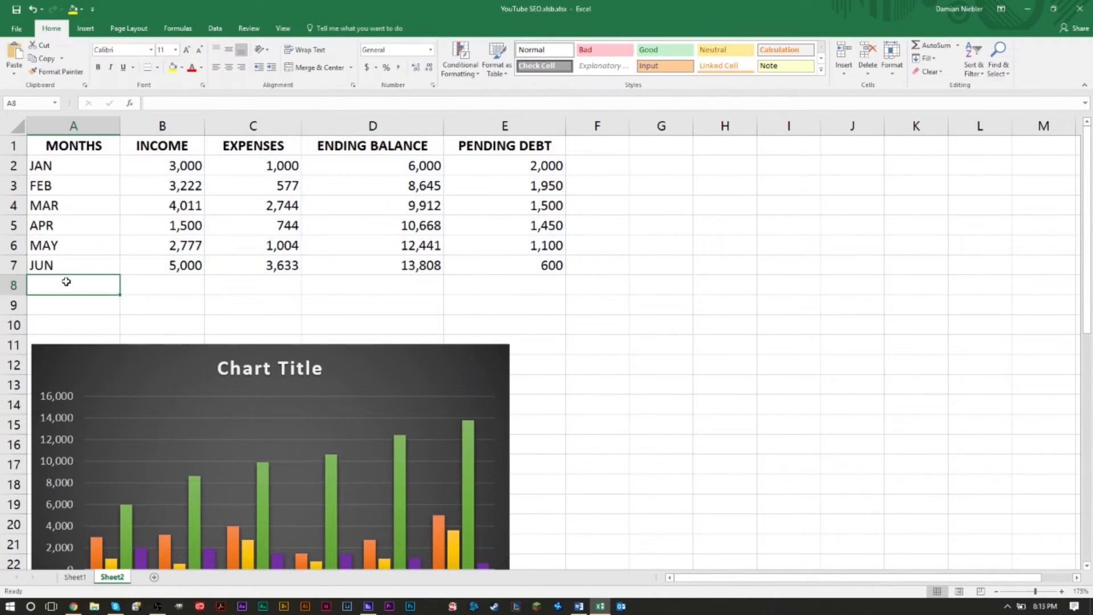
Enter the JUL row: income 6,000, expenses 3,000, ending balance 16,808, pending debt 100
{"action": "type", "text": "JUL"}
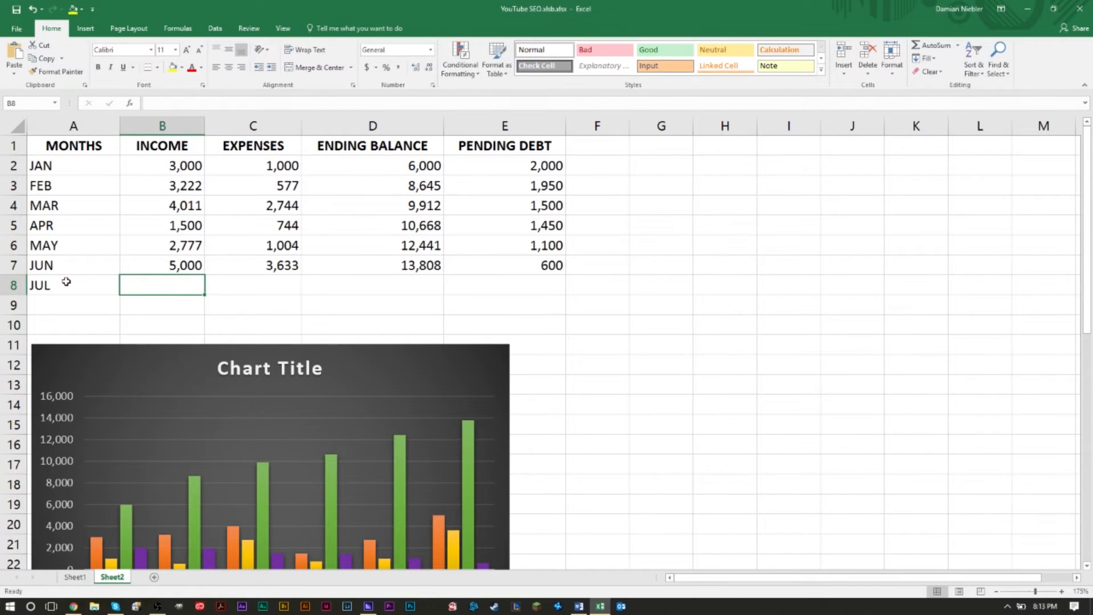
{"action": "type", "text": "6000"}
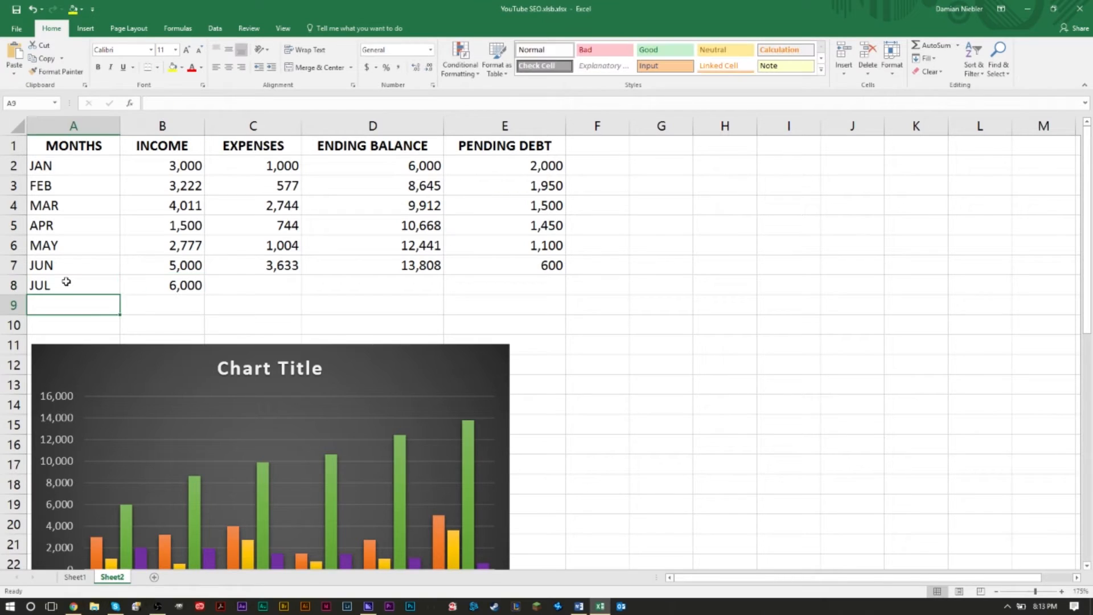
{"action": "type", "text": "3,000"}
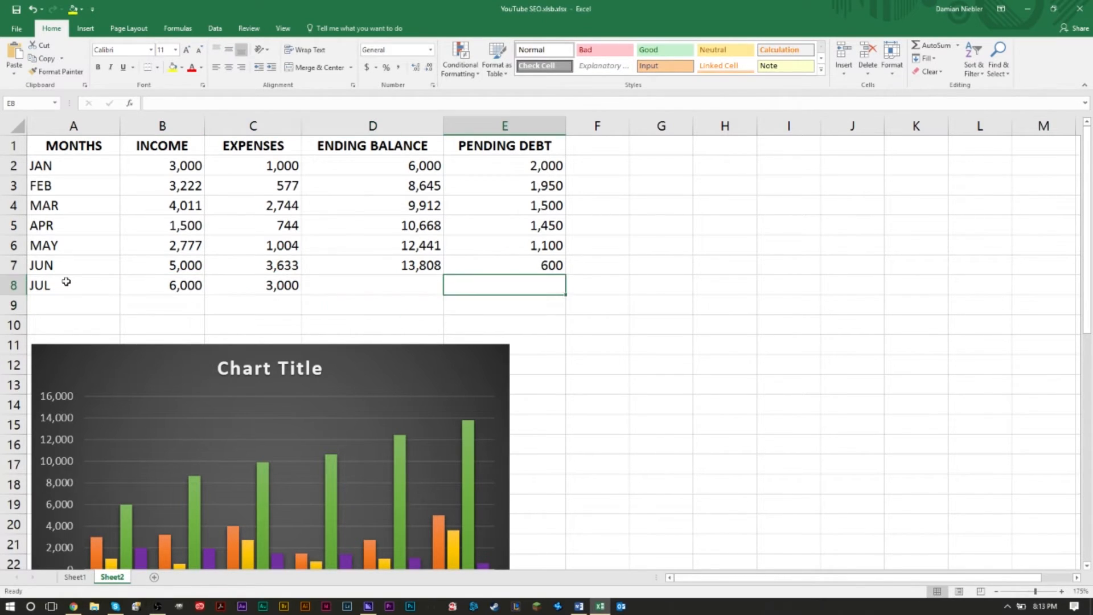
{"action": "left_click", "coordinate": [372, 285]}
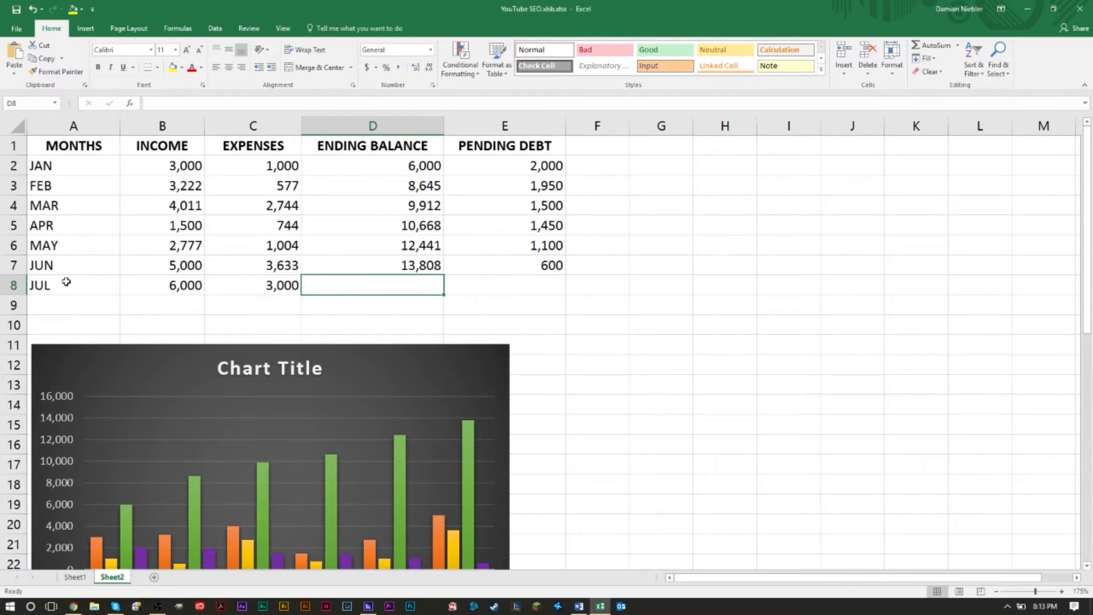
{"action": "type", "text": "16,808"}
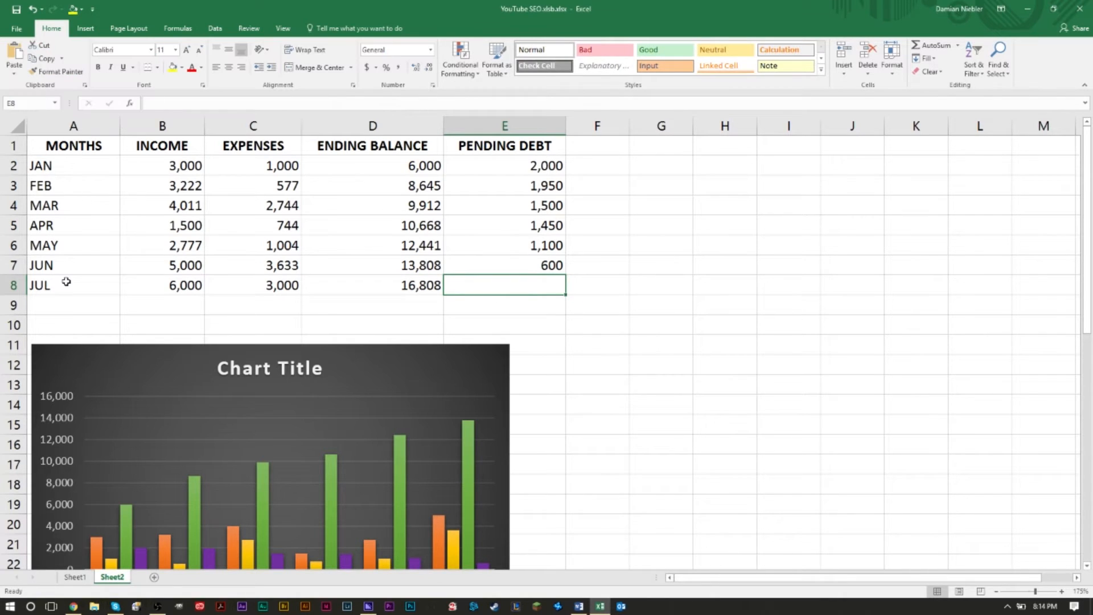
{"action": "type", "text": "100"}
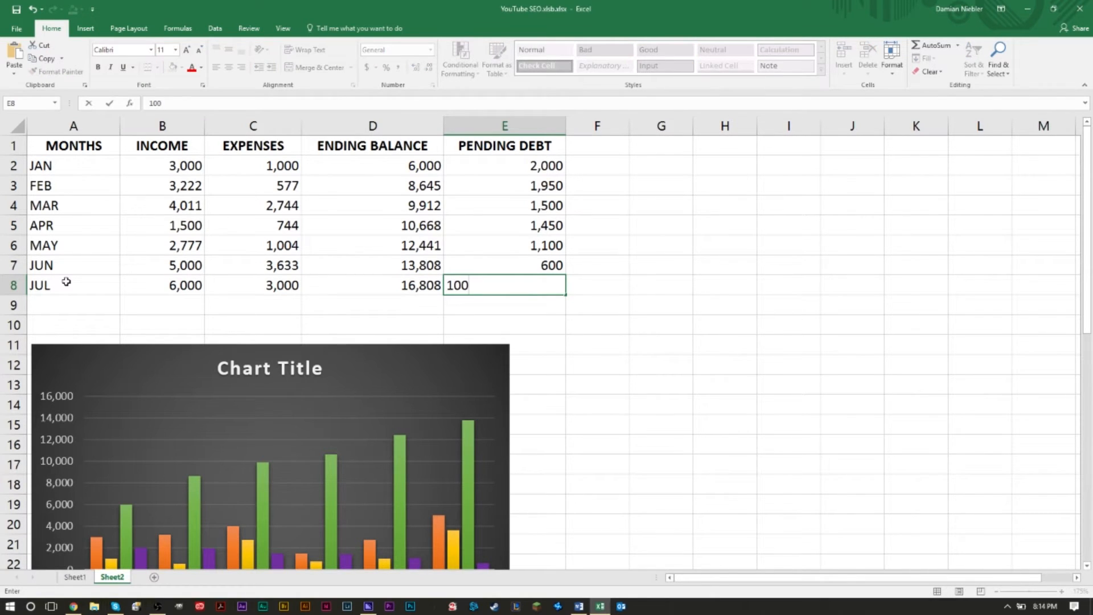
{"action": "key", "text": "Enter"}
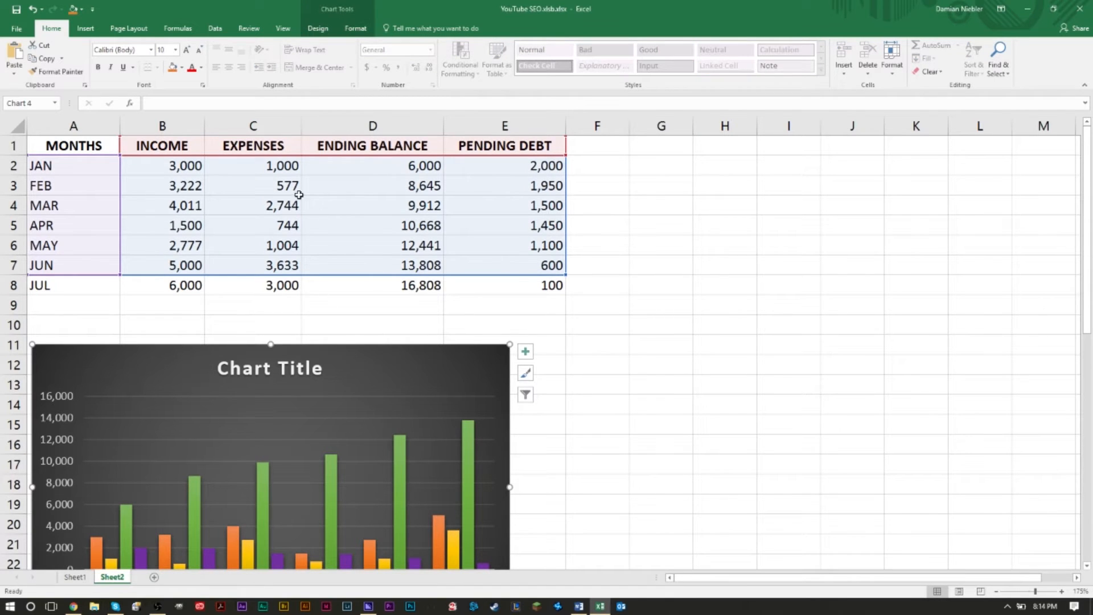
{"action": "mouse_move", "coordinate": [174, 250]}
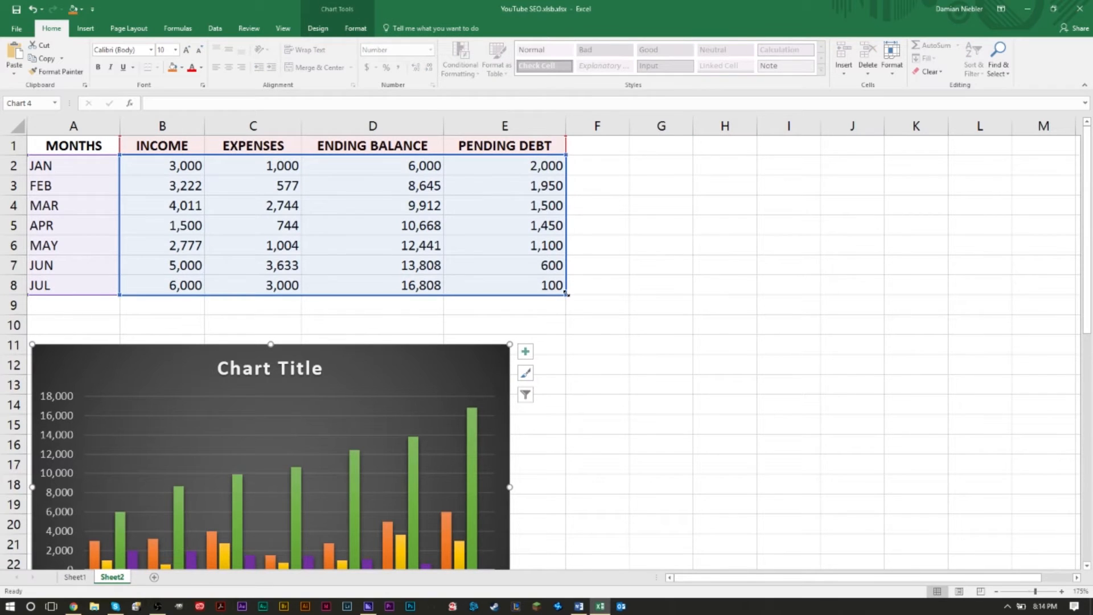
Resize the chart's data range to include July and exclude the Pending Debt column
{"action": "left_click", "coordinate": [663, 345]}
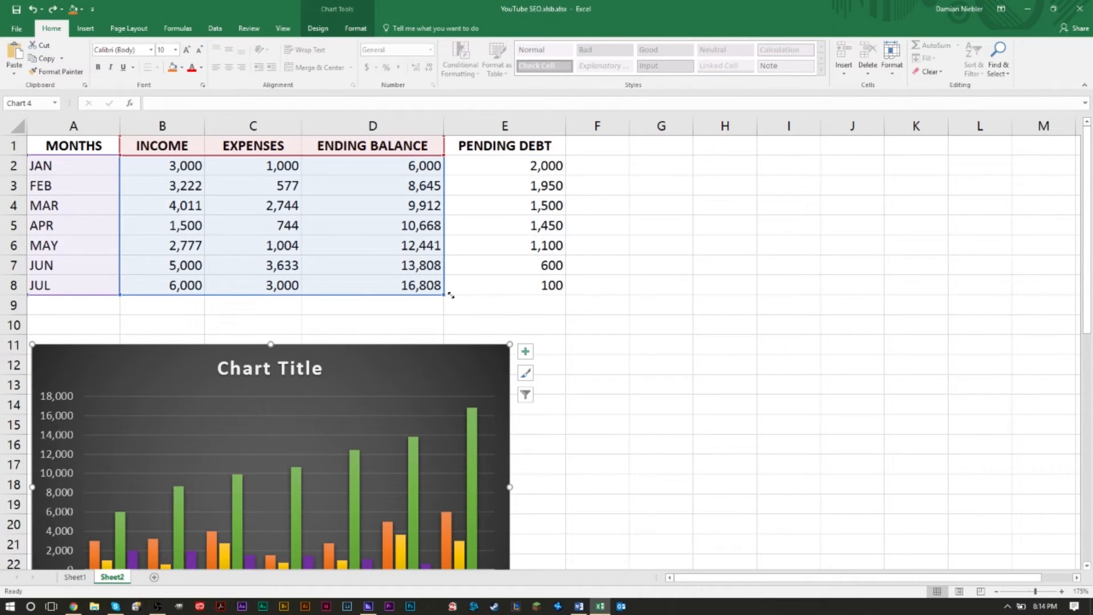
{"action": "scroll", "scroll_direction": "down", "scroll_amount": 3}
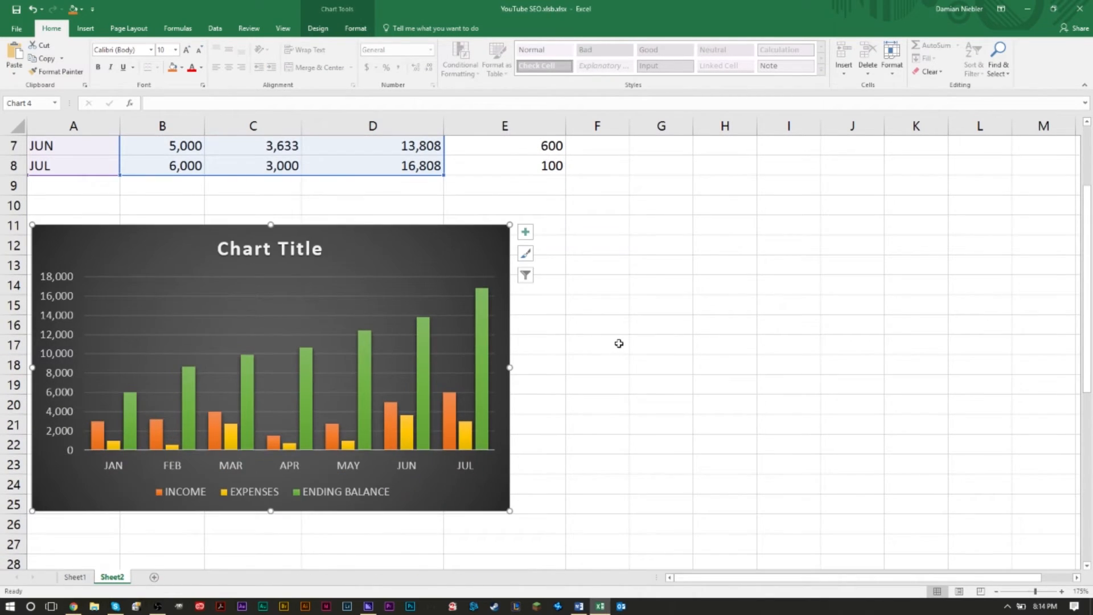
{"action": "left_click", "coordinate": [597, 344]}
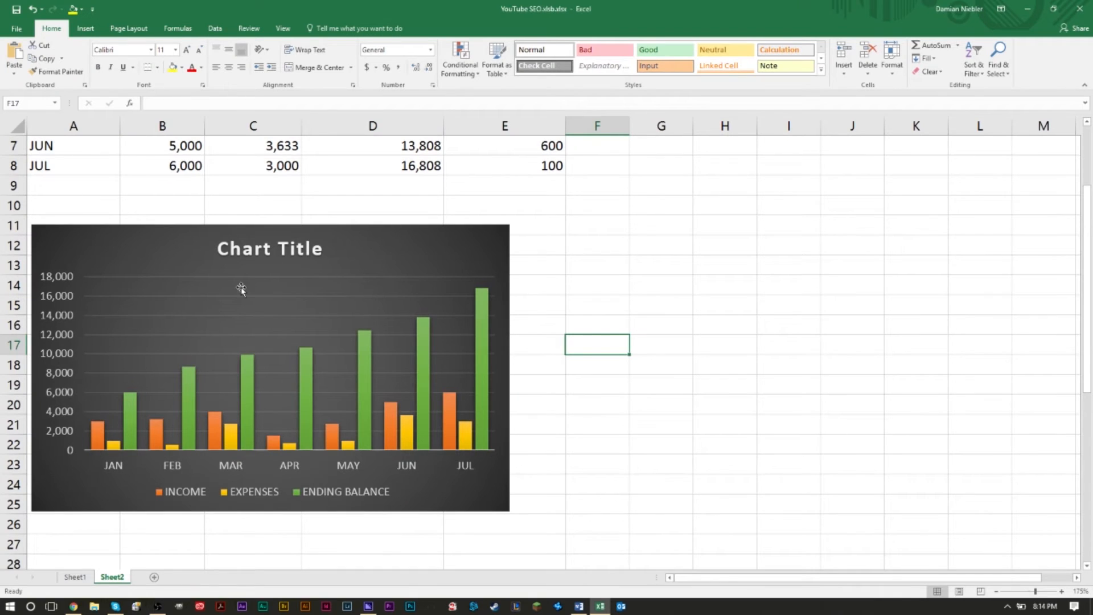
{"action": "mouse_move", "coordinate": [551, 263]}
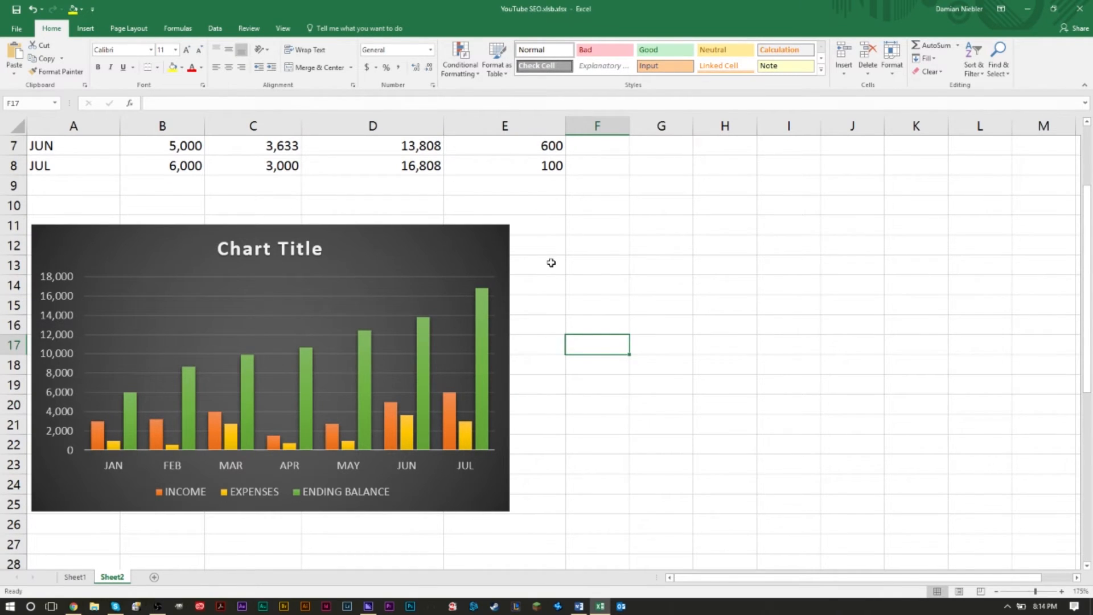
Select the Semester and GPA table A37:B44 and insert a clustered column chart
{"action": "scroll", "scroll_direction": "down", "scroll_amount": 3}
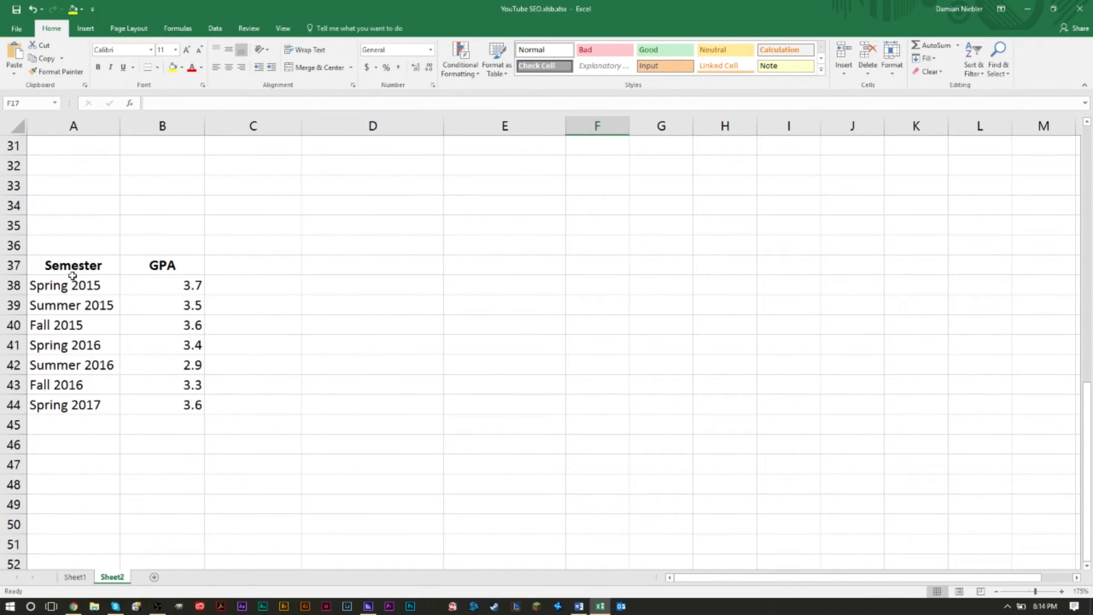
{"action": "left_click_drag", "start_coordinate": [73, 265], "coordinate": [192, 404]}
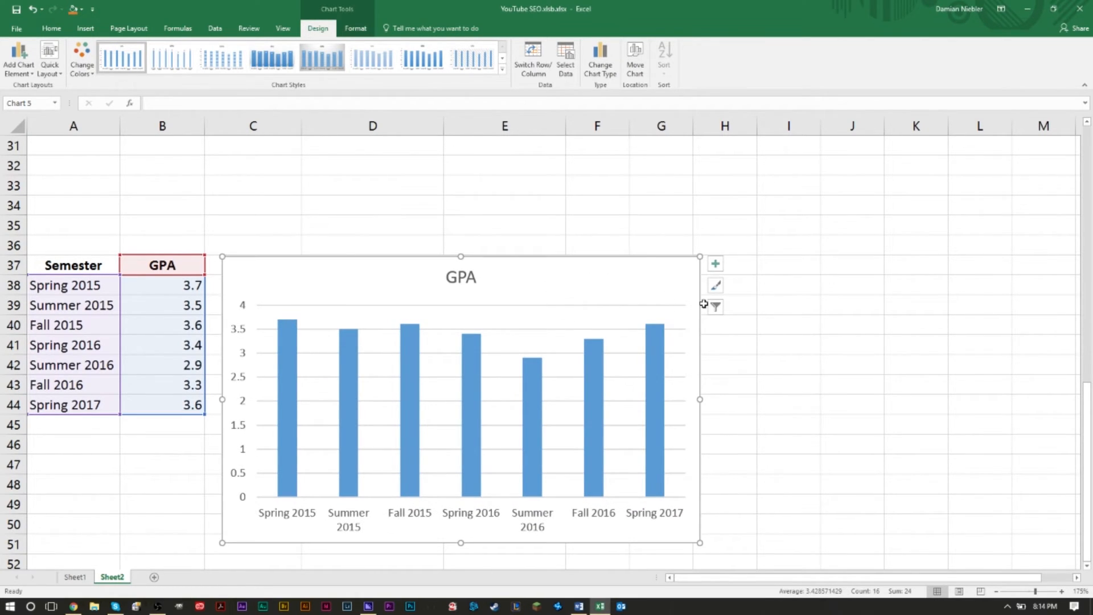
{"action": "left_click", "coordinate": [51, 29]}
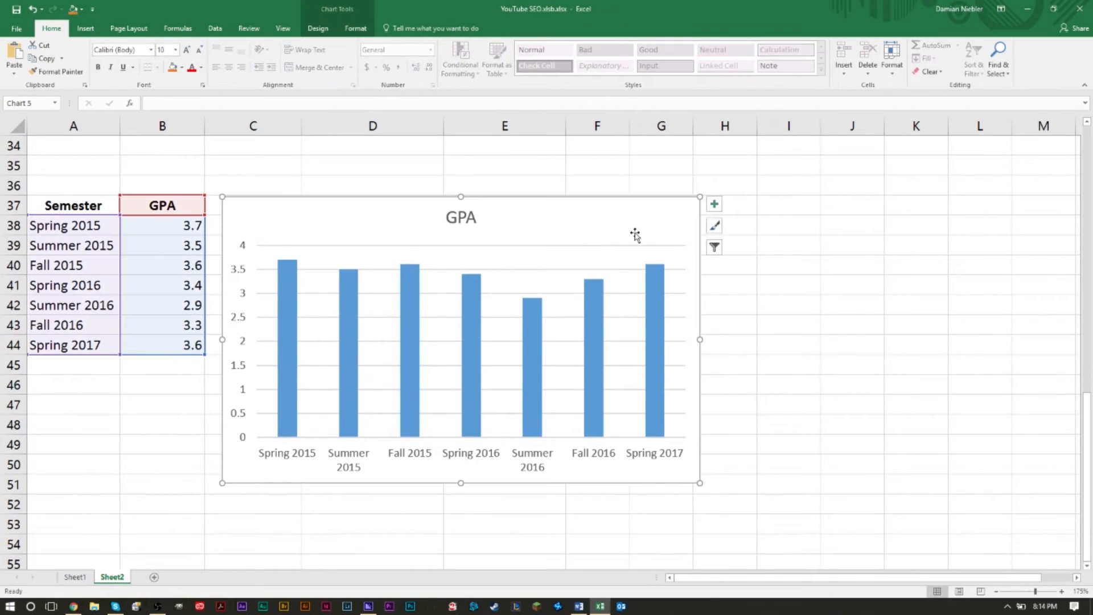
Change the GPA chart's type to Line through Change Chart Type
{"action": "right_click", "coordinate": [634, 234]}
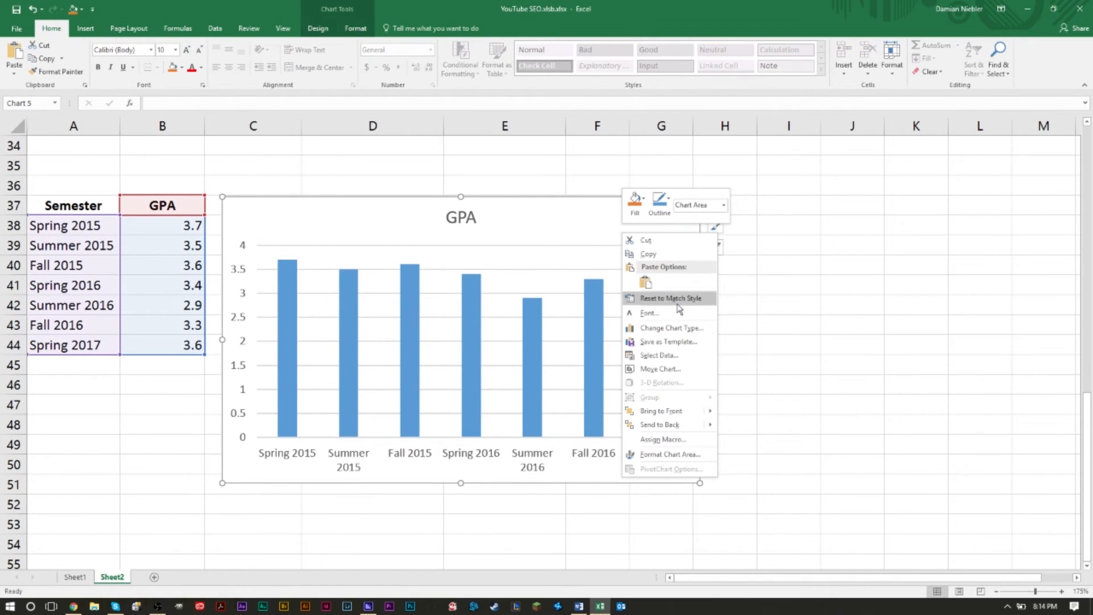
{"action": "left_click", "coordinate": [672, 328]}
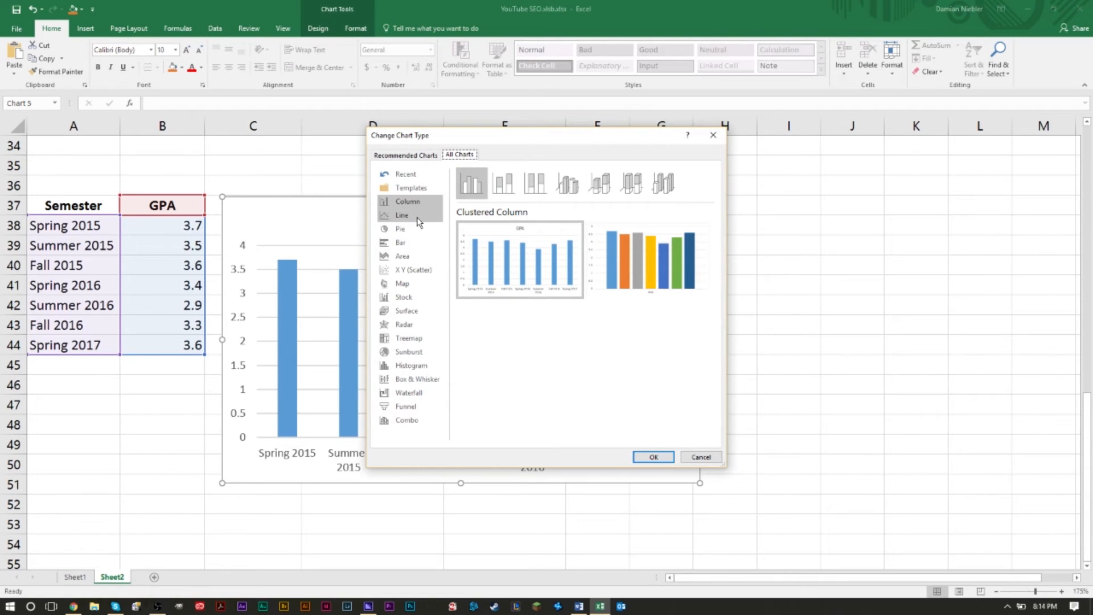
{"action": "left_click", "coordinate": [402, 215]}
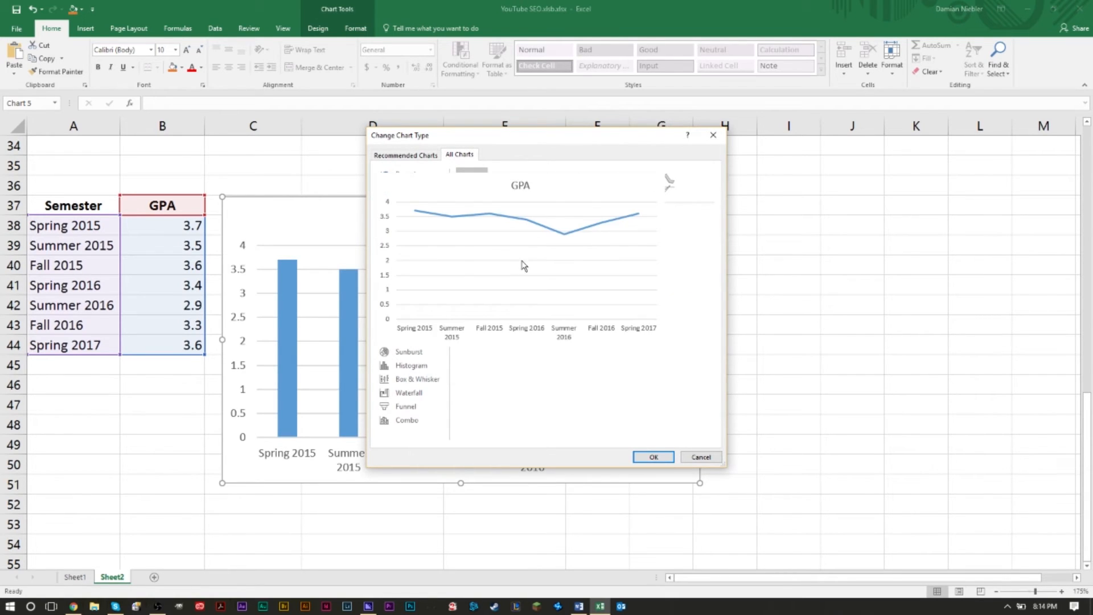
{"action": "left_click", "coordinate": [653, 457]}
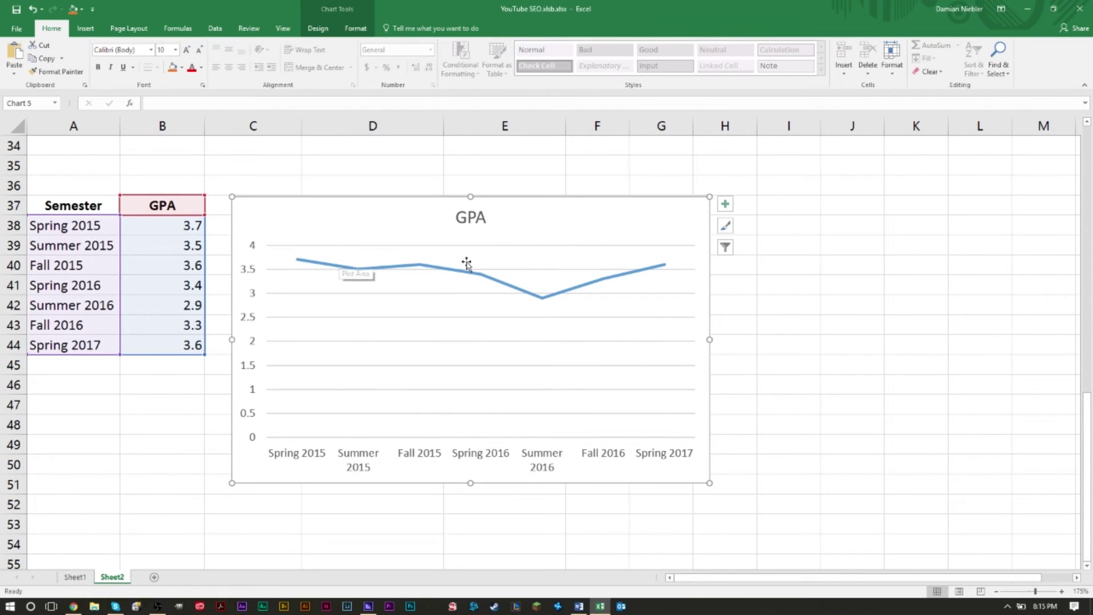
{"action": "mouse_move", "coordinate": [325, 288]}
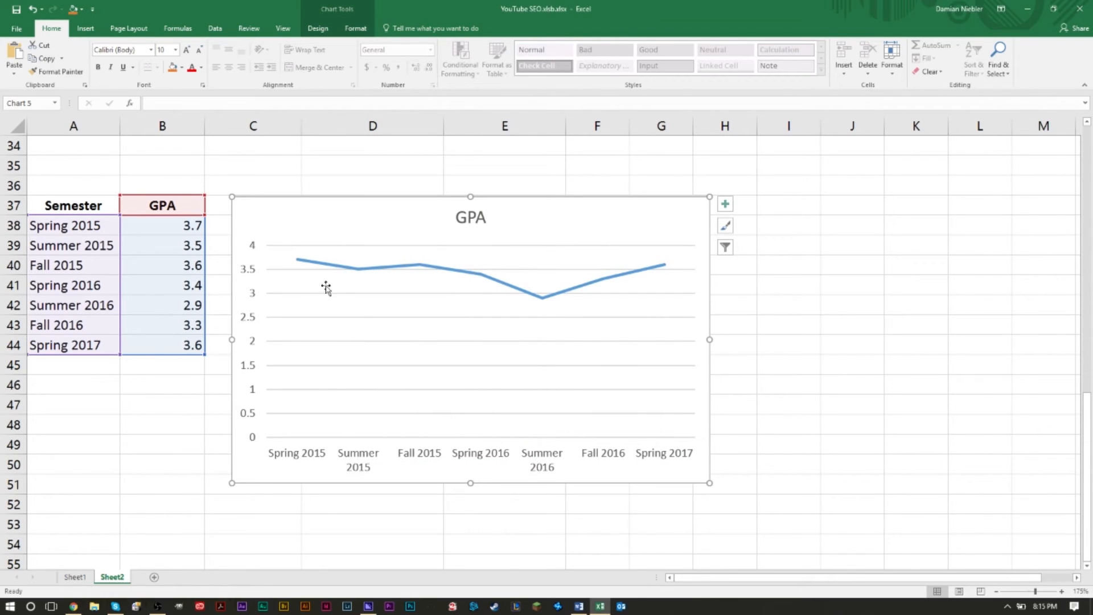
{"action": "mouse_move", "coordinate": [856, 356]}
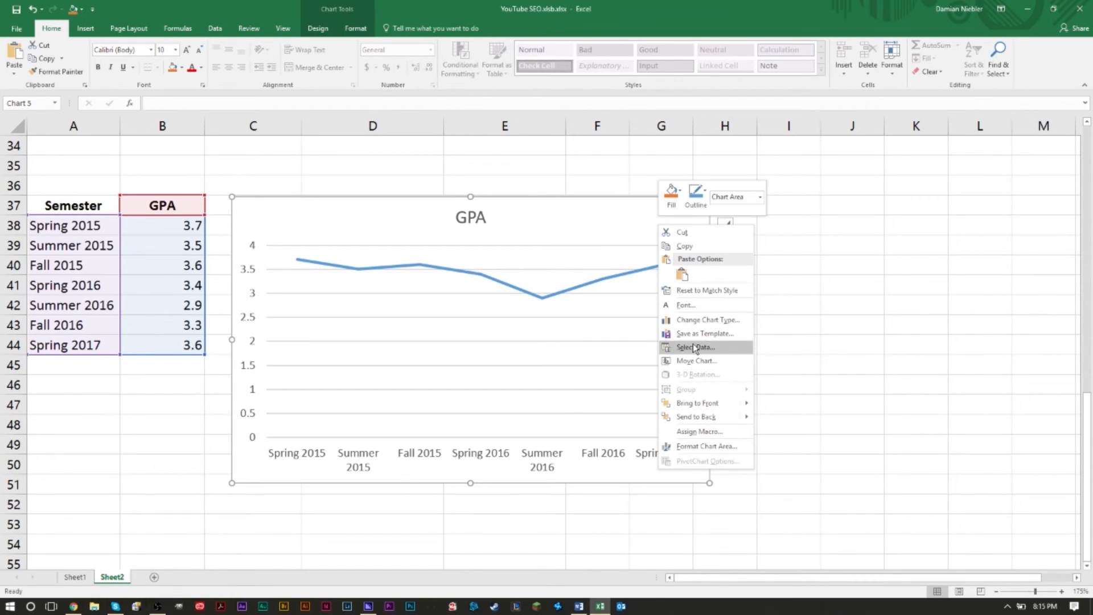
{"action": "left_click", "coordinate": [707, 320]}
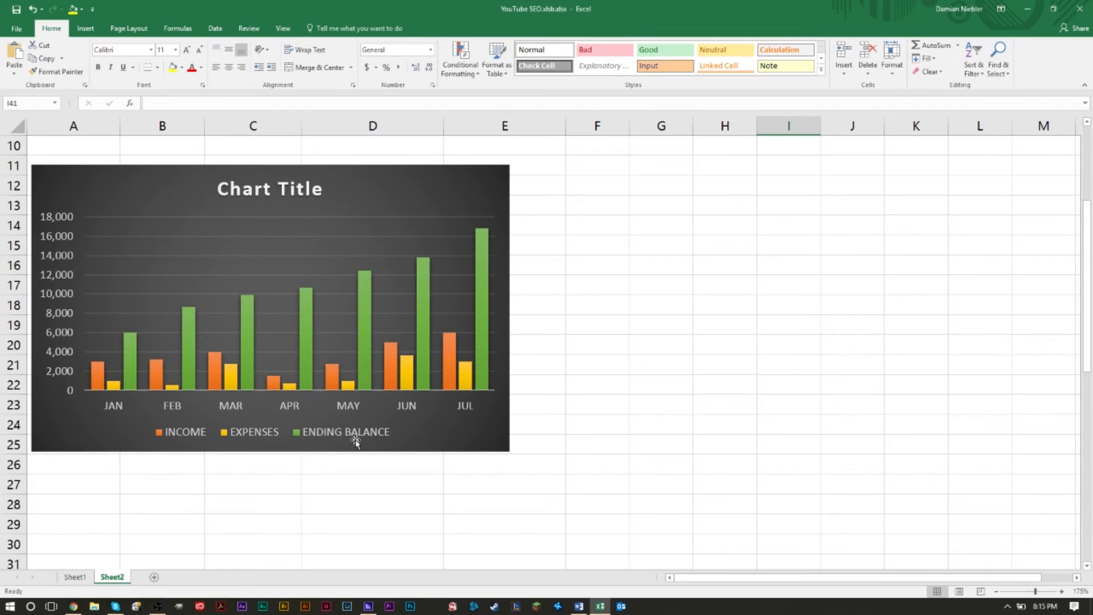
{"action": "mouse_move", "coordinate": [344, 439]}
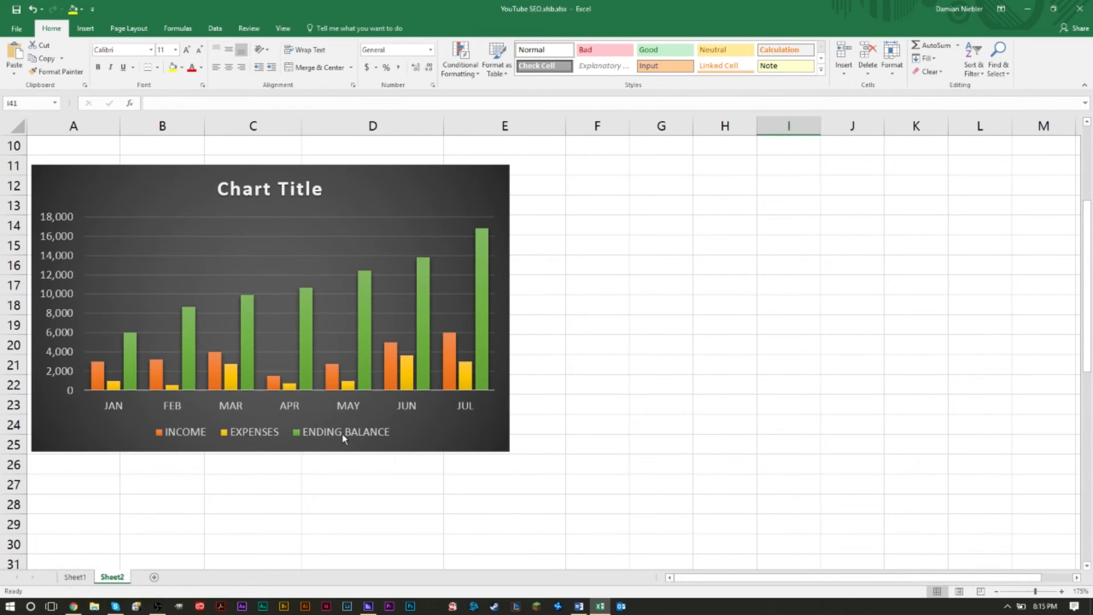
{"action": "mouse_move", "coordinate": [381, 438]}
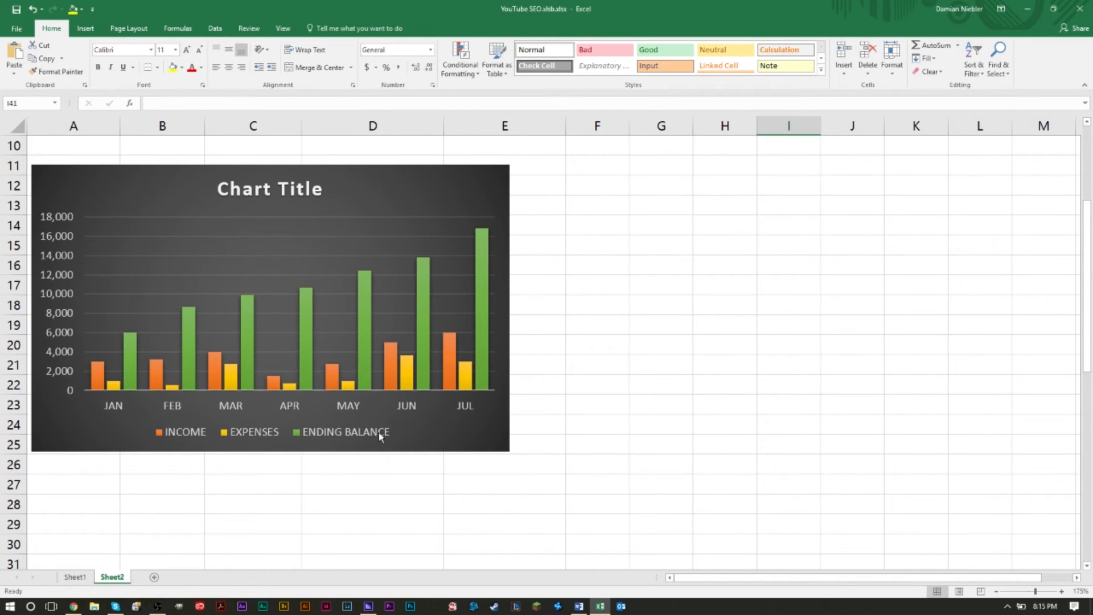
Reset the finance chart's data range to A1:E8, adding July and the Pending Debt series
{"action": "left_click", "coordinate": [346, 431]}
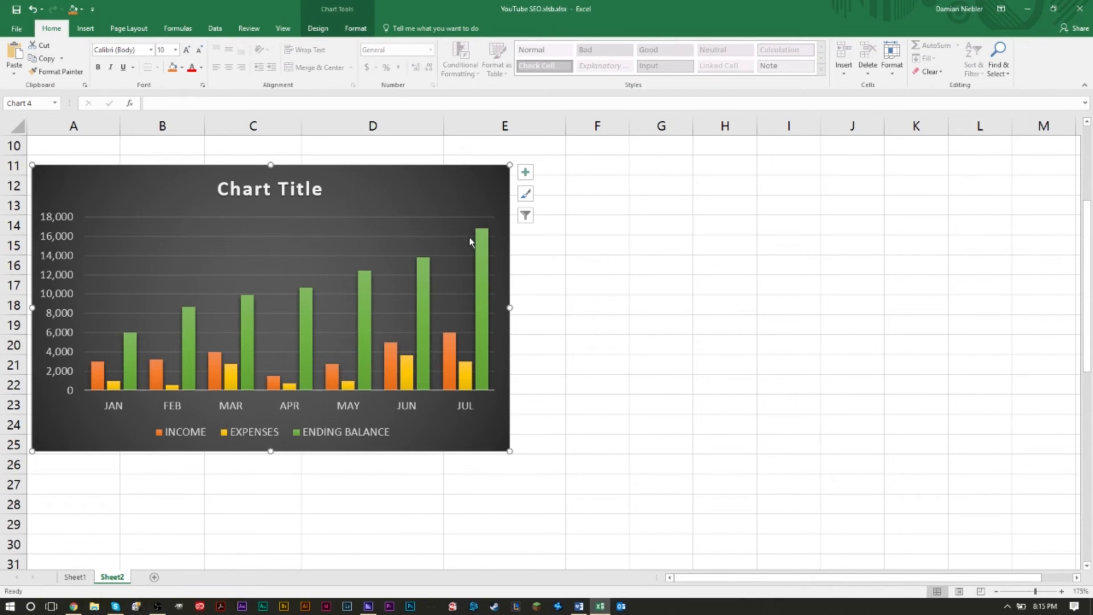
{"action": "right_click", "coordinate": [470, 242]}
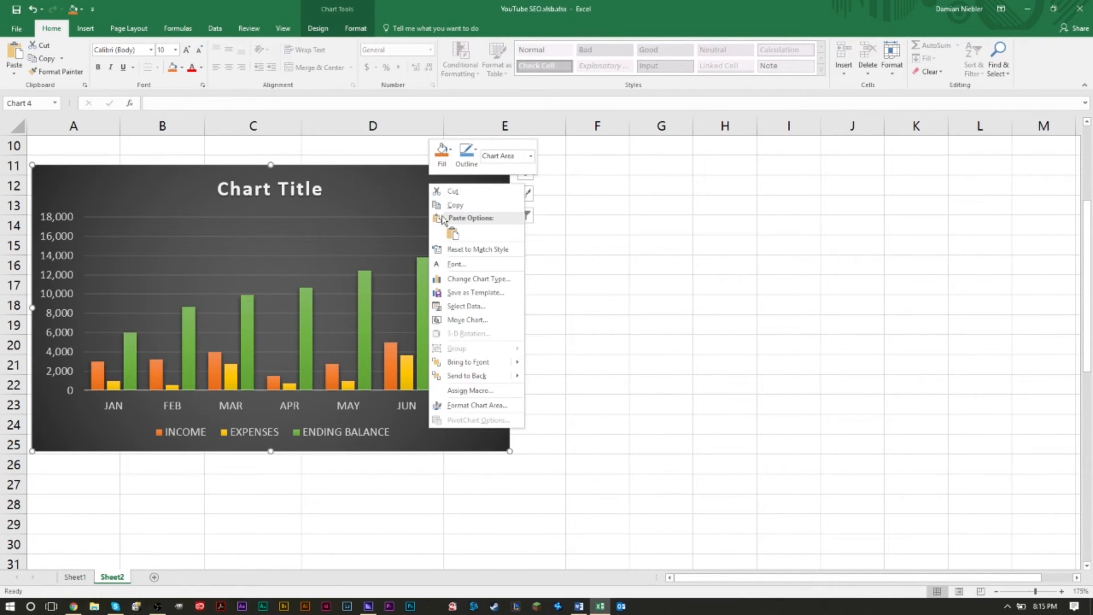
{"action": "left_click", "coordinate": [466, 306]}
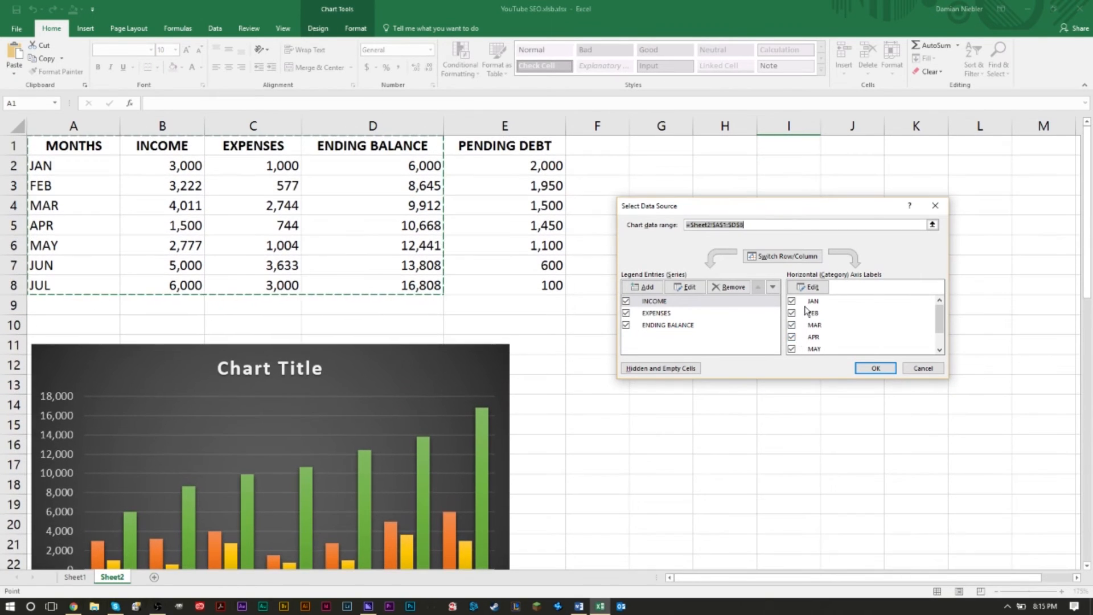
{"action": "mouse_move", "coordinate": [666, 340]}
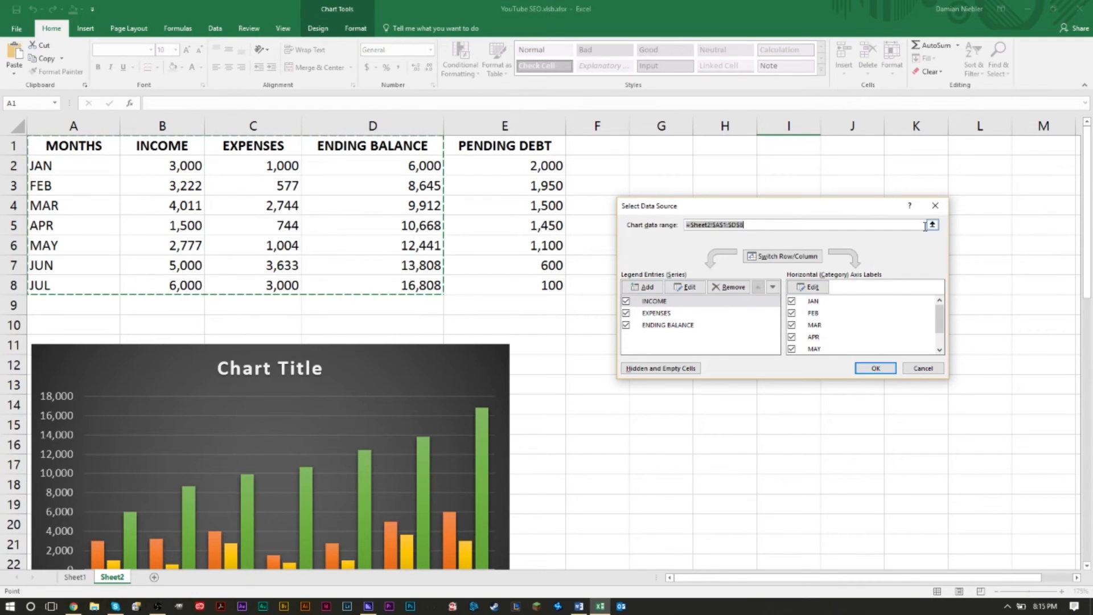
{"action": "left_click", "coordinate": [875, 368]}
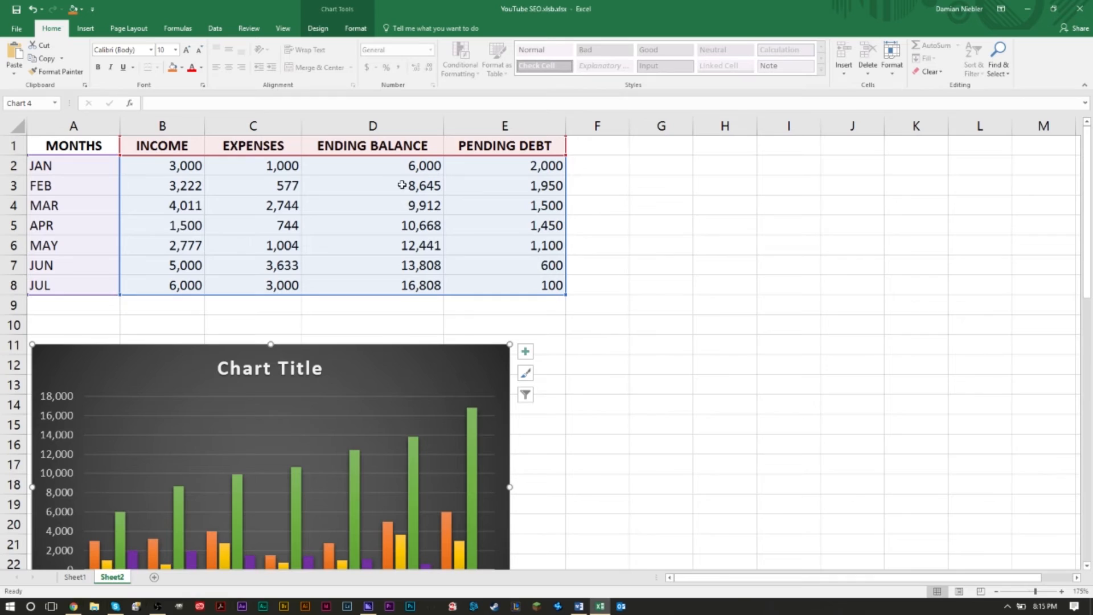
{"action": "mouse_move", "coordinate": [393, 212]}
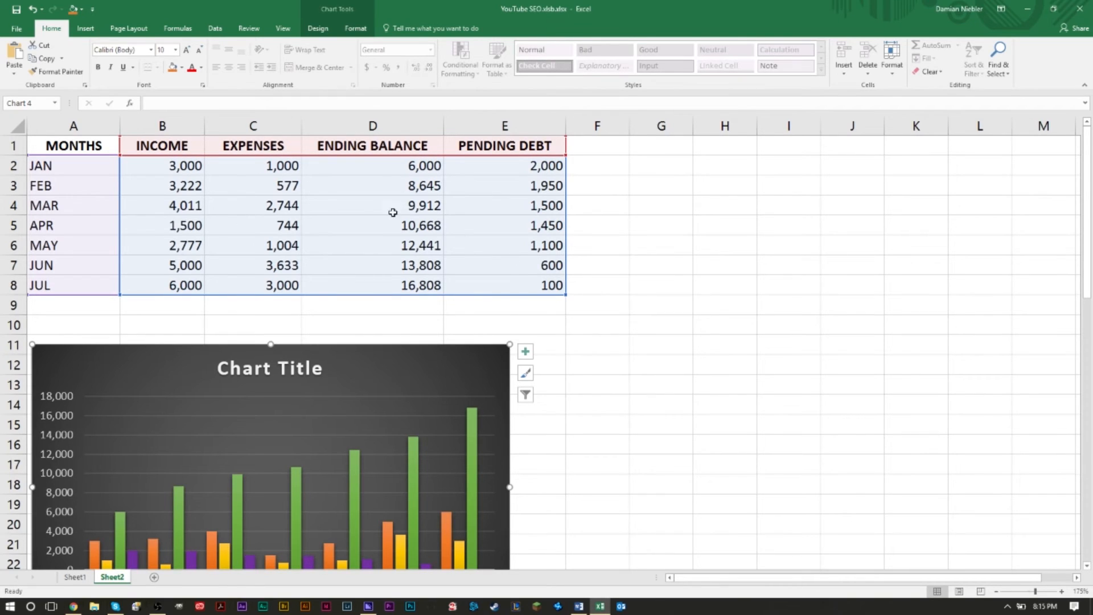
{"action": "mouse_move", "coordinate": [411, 296]}
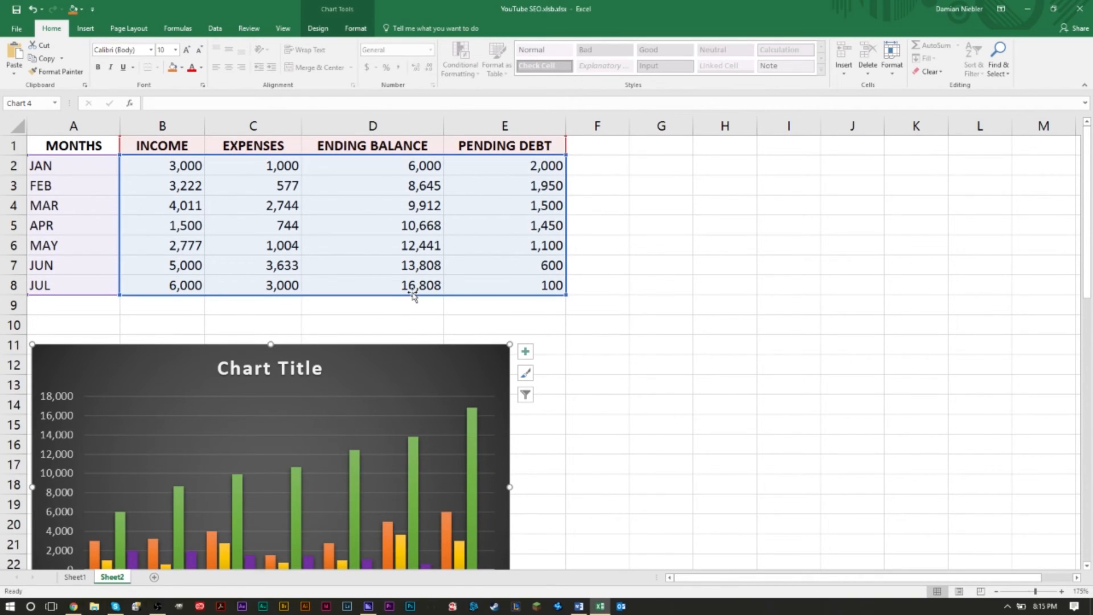
{"action": "scroll", "scroll_direction": "down", "scroll_amount": 3}
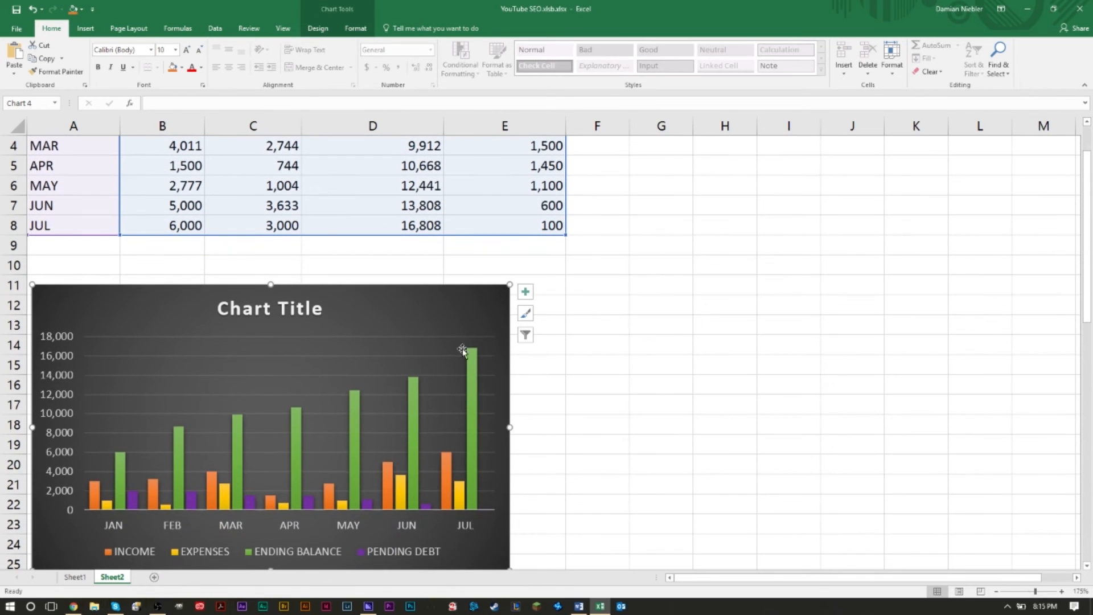
{"action": "right_click", "coordinate": [464, 351]}
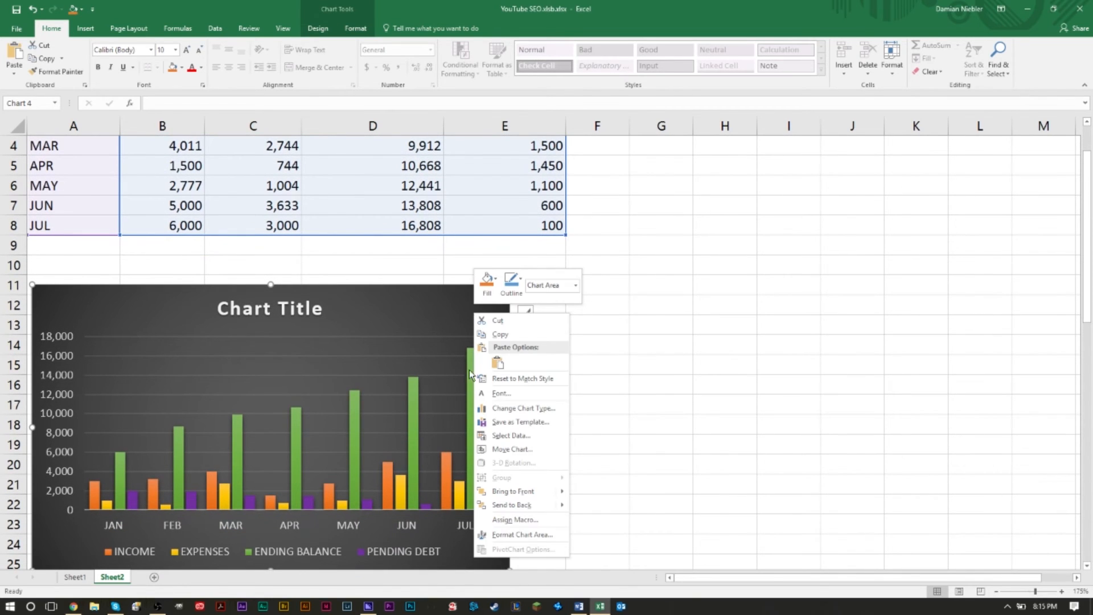
{"action": "left_click", "coordinate": [512, 435]}
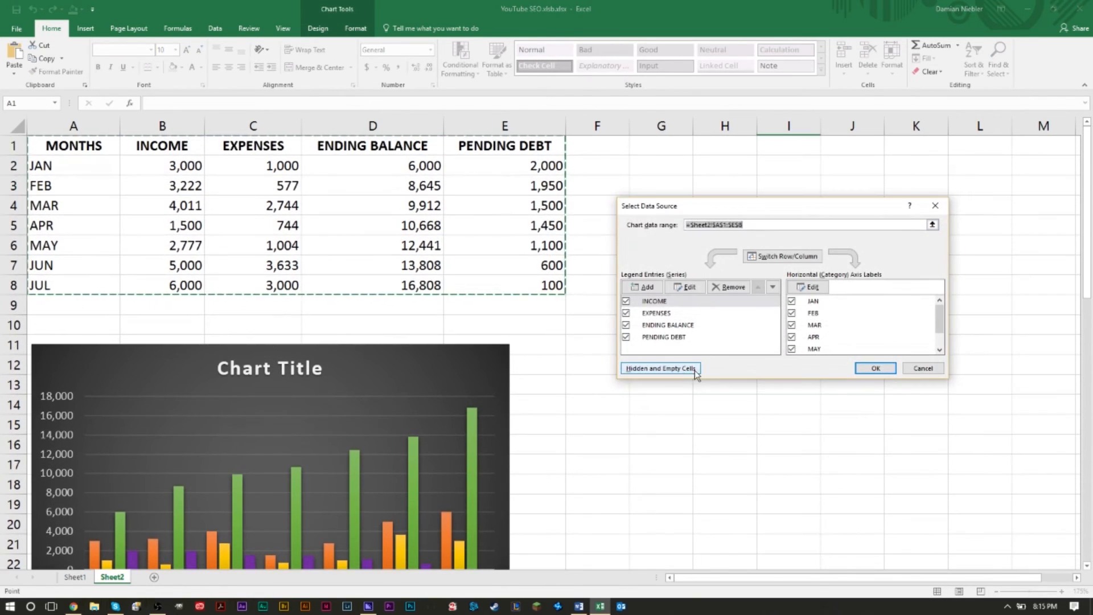
{"action": "left_click", "coordinate": [875, 368]}
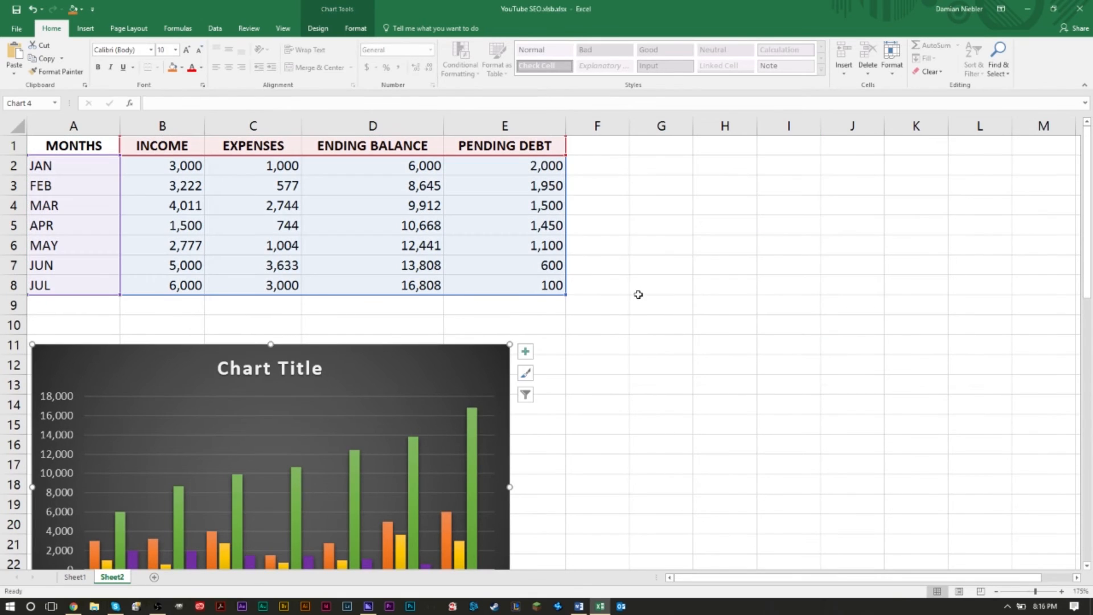
{"action": "mouse_move", "coordinate": [589, 367]}
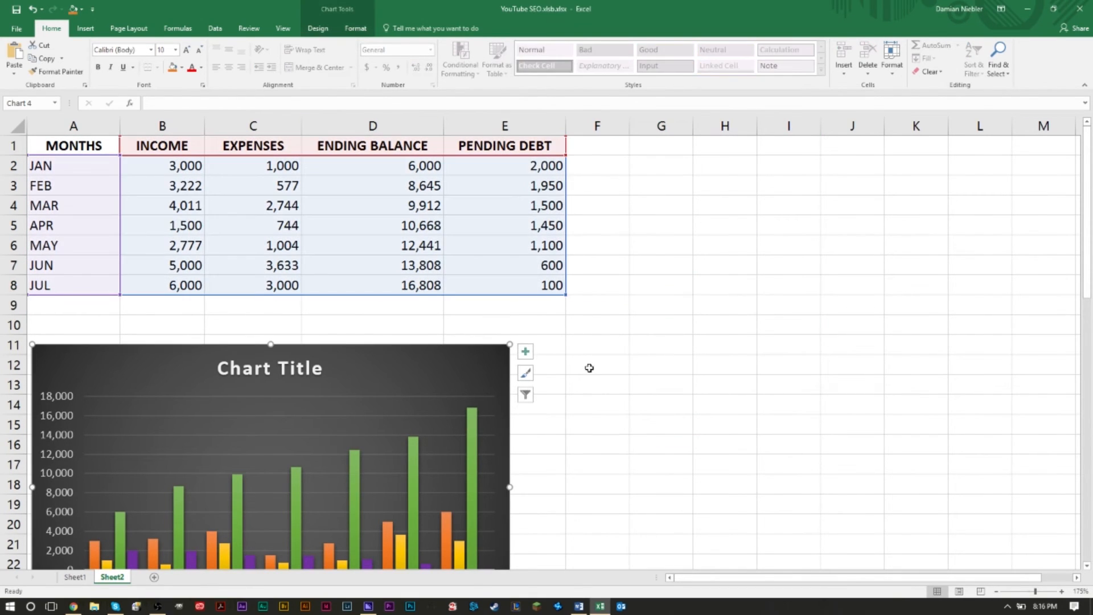
{"action": "left_click", "coordinate": [595, 363]}
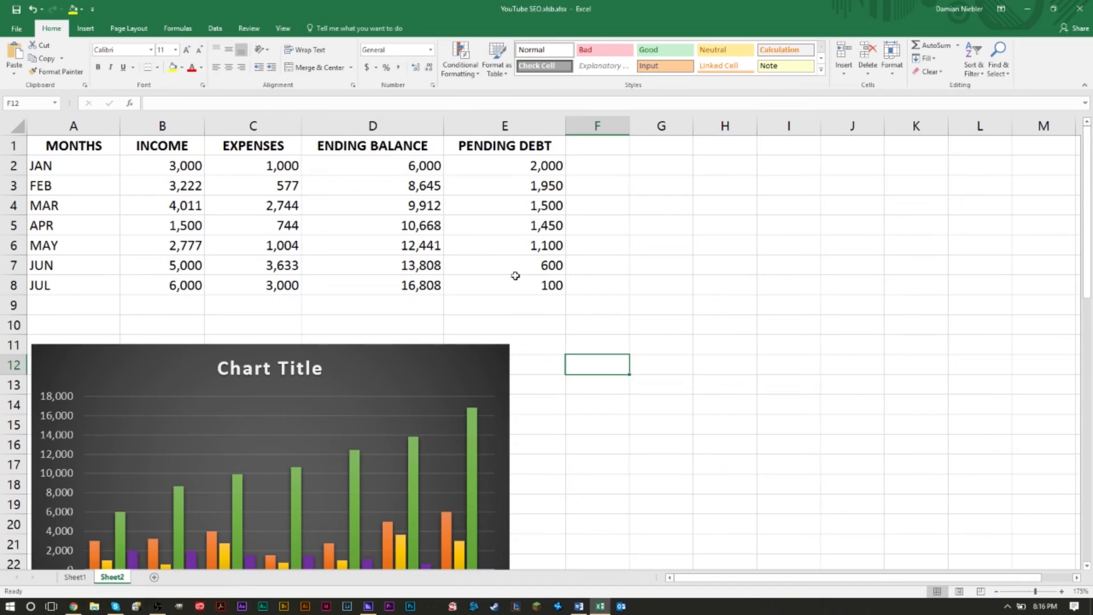
Nudge the finance column chart up and right beneath the table, then deselect it
{"action": "scroll", "scroll_direction": "down", "scroll_amount": 3}
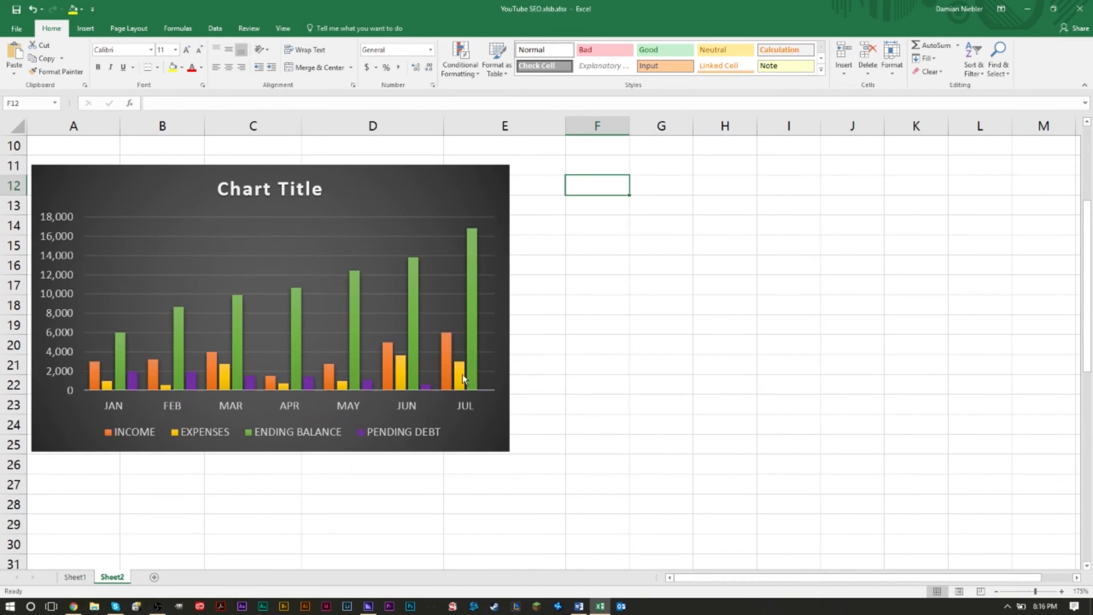
{"action": "scroll", "scroll_direction": "up", "scroll_amount": 3}
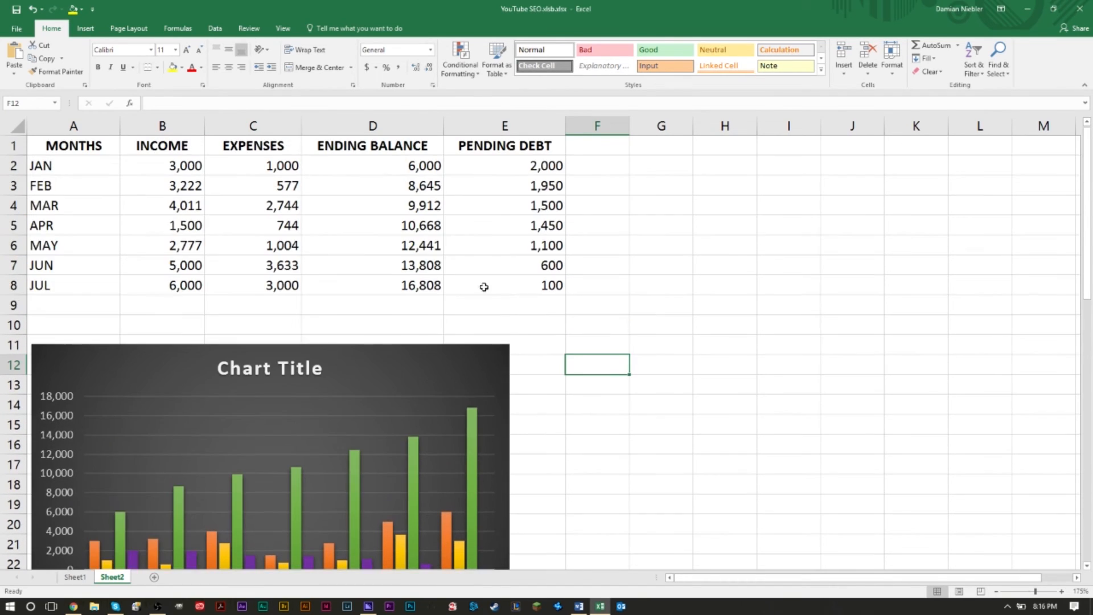
{"action": "scroll", "scroll_direction": "down", "scroll_amount": 3}
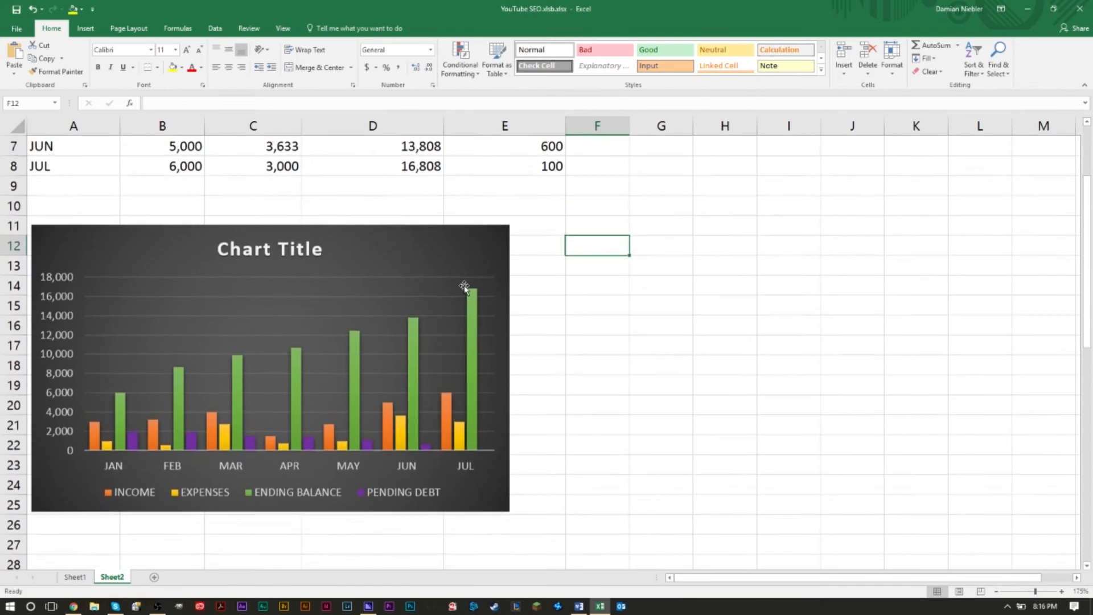
{"action": "scroll", "scroll_direction": "down", "scroll_amount": 3}
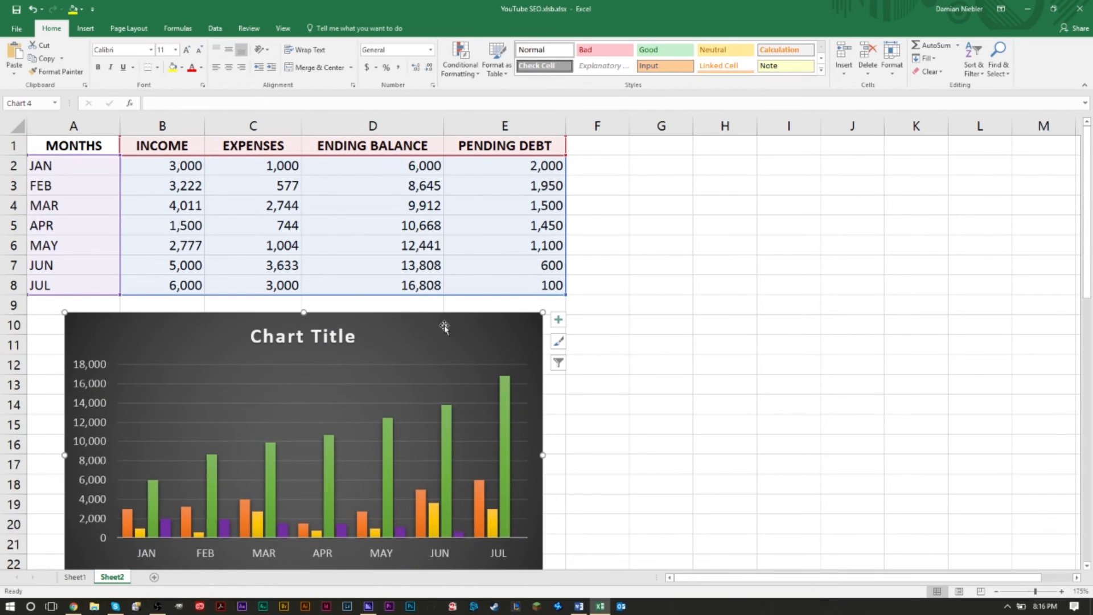
{"action": "left_click", "coordinate": [724, 284]}
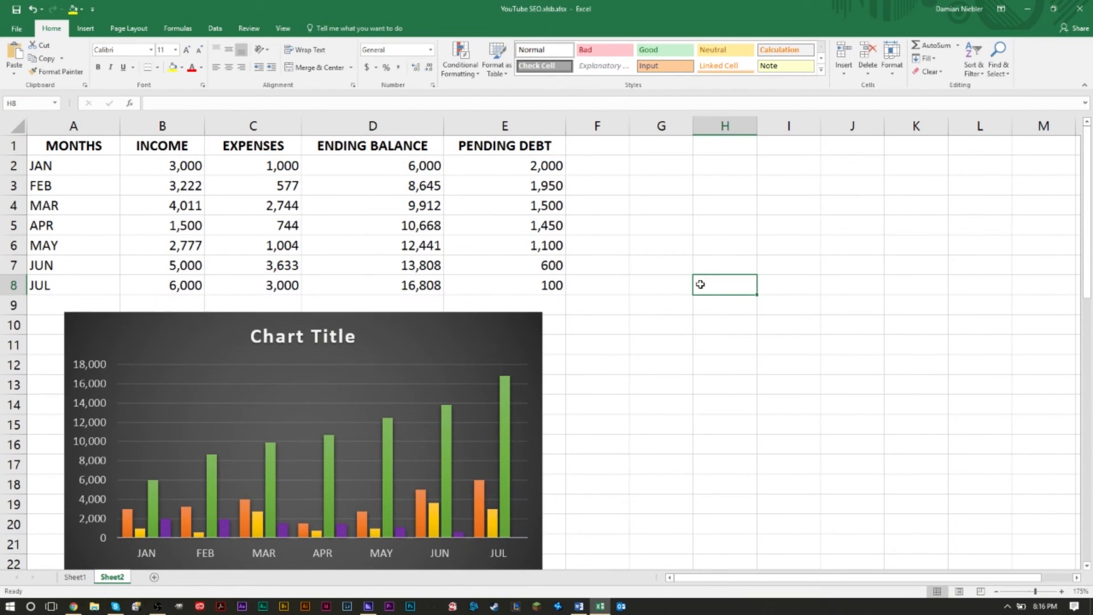
{"action": "mouse_move", "coordinate": [508, 308]}
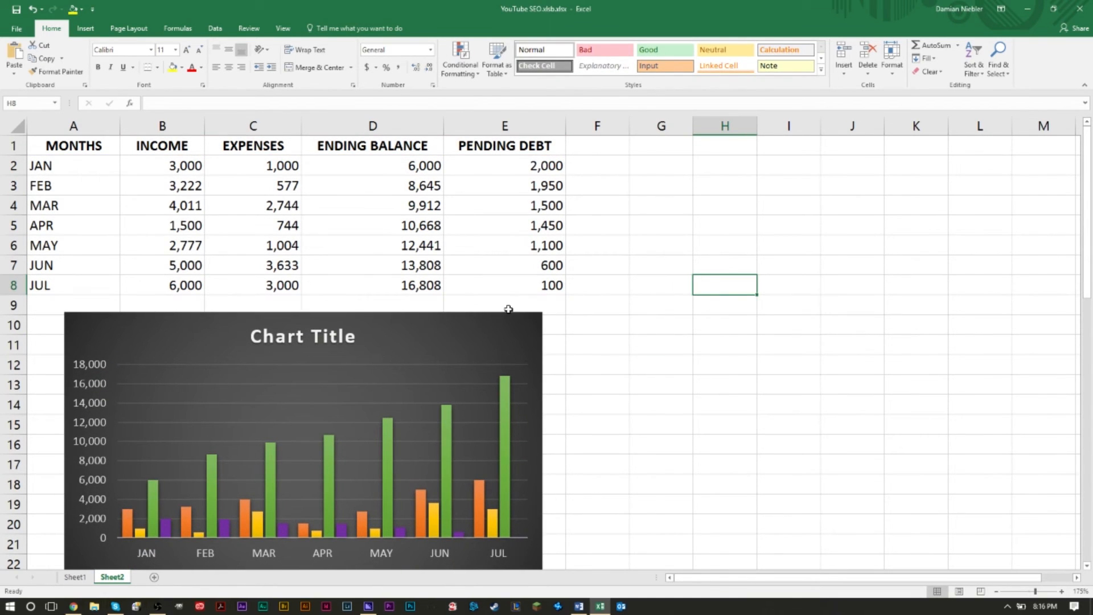
{"action": "mouse_move", "coordinate": [538, 342]}
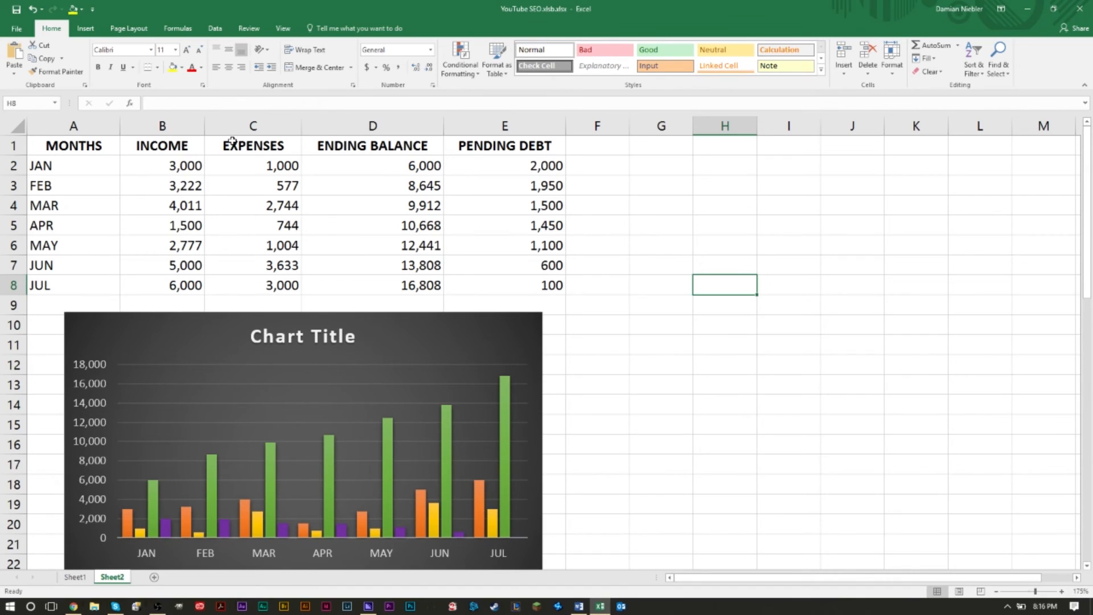
{"action": "mouse_move", "coordinate": [413, 245]}
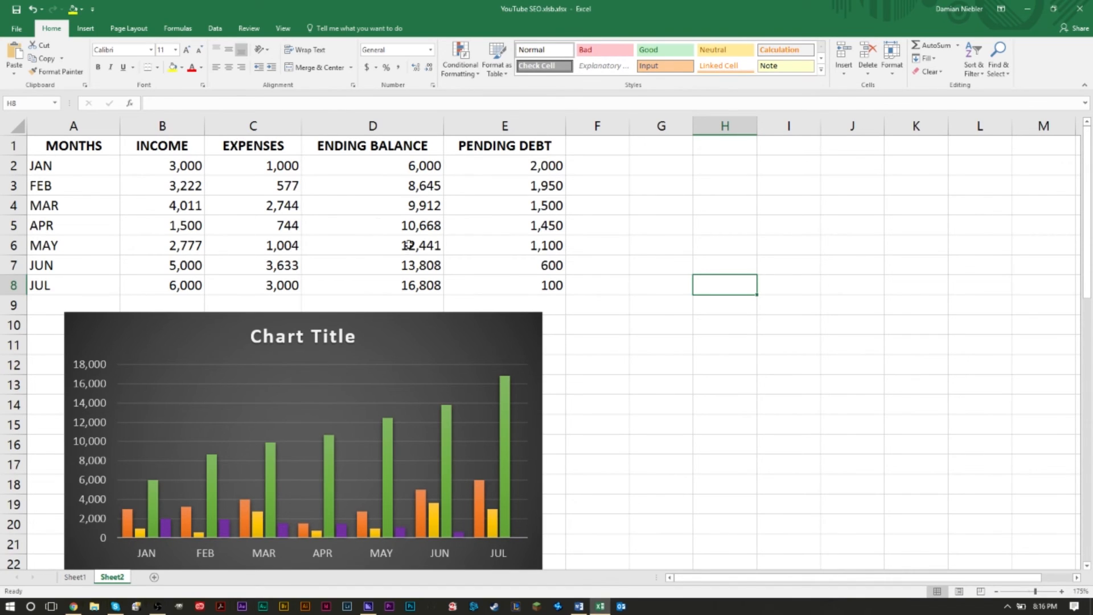
{"action": "mouse_move", "coordinate": [249, 261]}
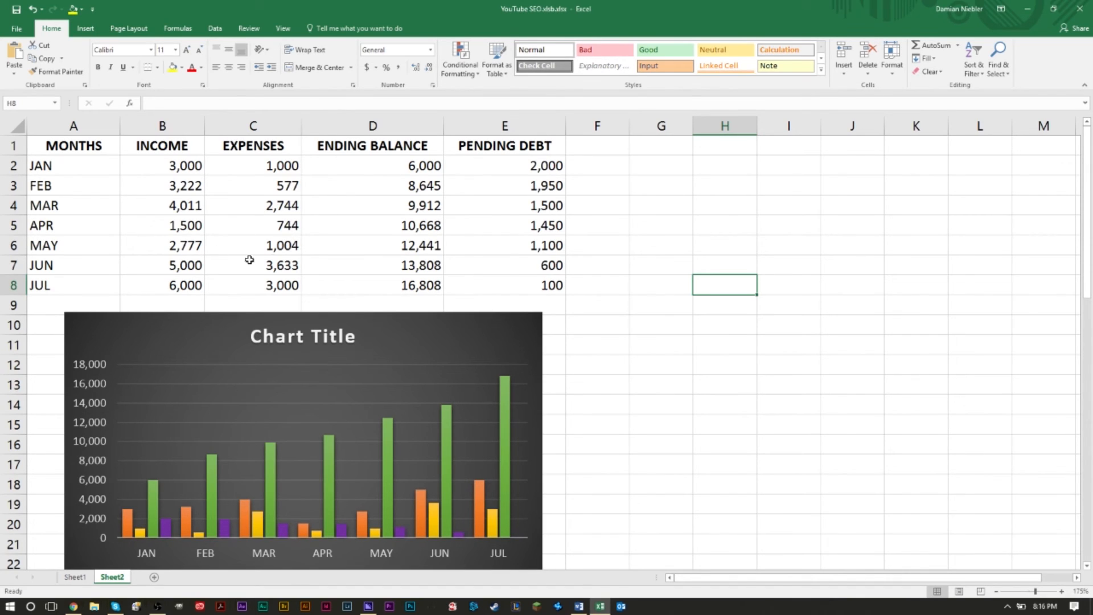
{"action": "left_click", "coordinate": [661, 249]}
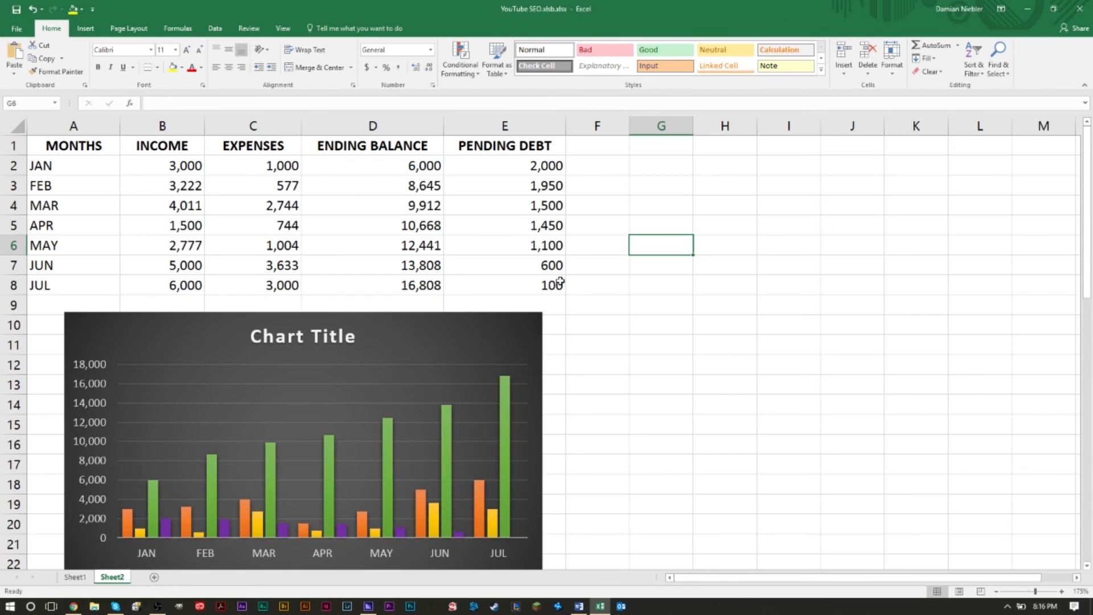
{"action": "mouse_move", "coordinate": [560, 319]}
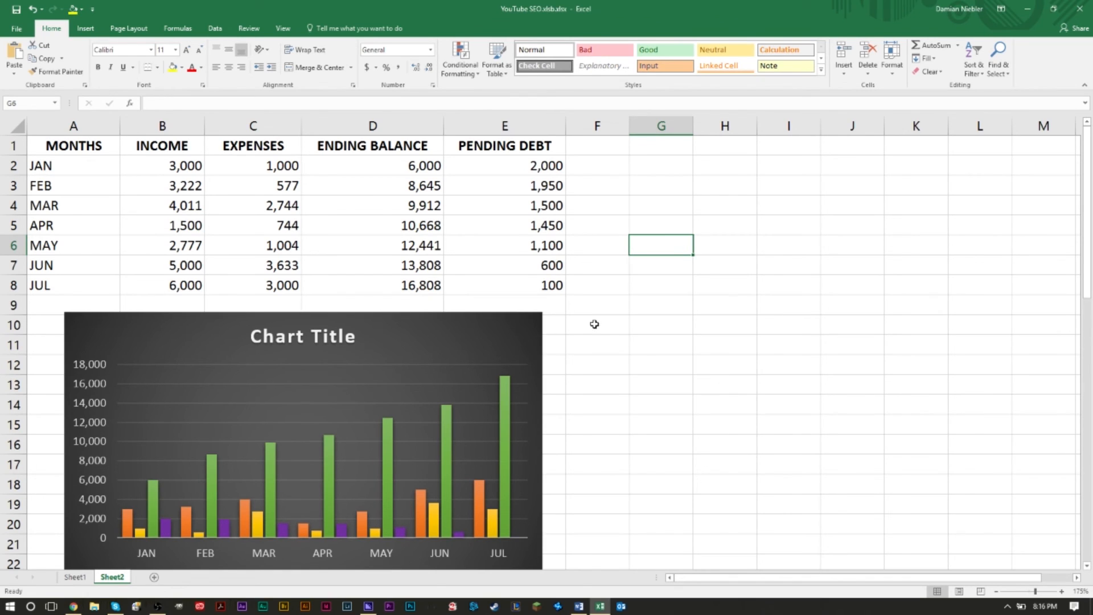
{"action": "mouse_move", "coordinate": [595, 308]}
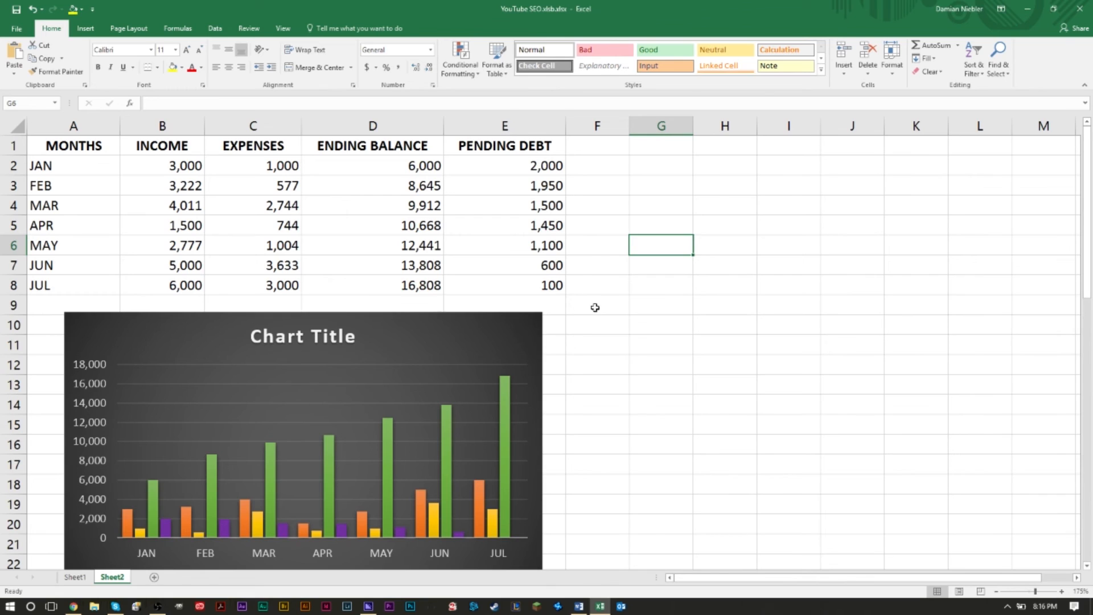
{"action": "mouse_move", "coordinate": [585, 261]}
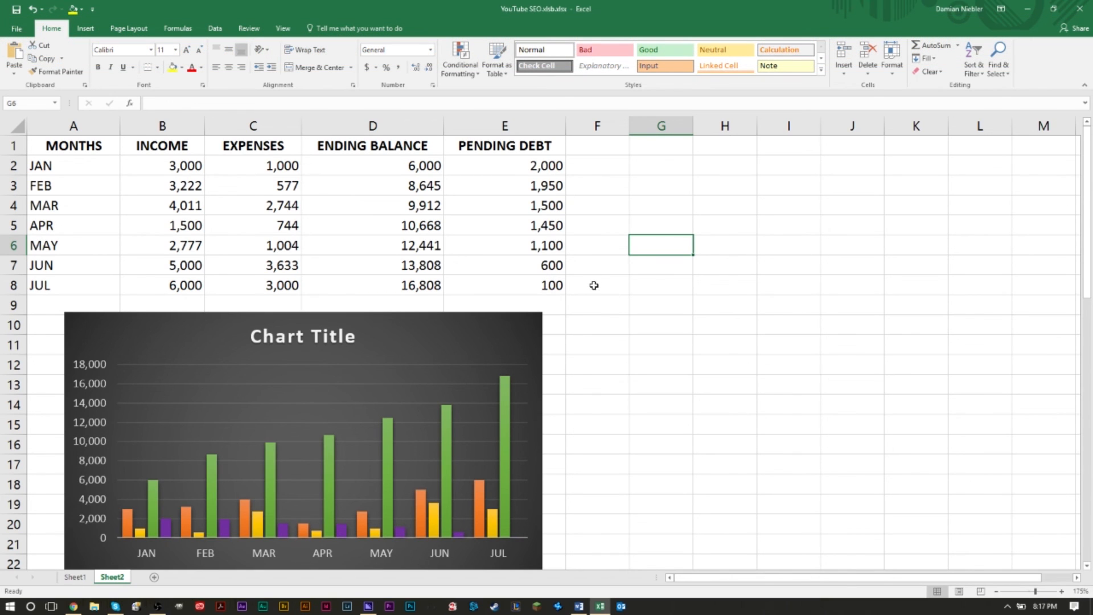
{"action": "mouse_move", "coordinate": [573, 302]}
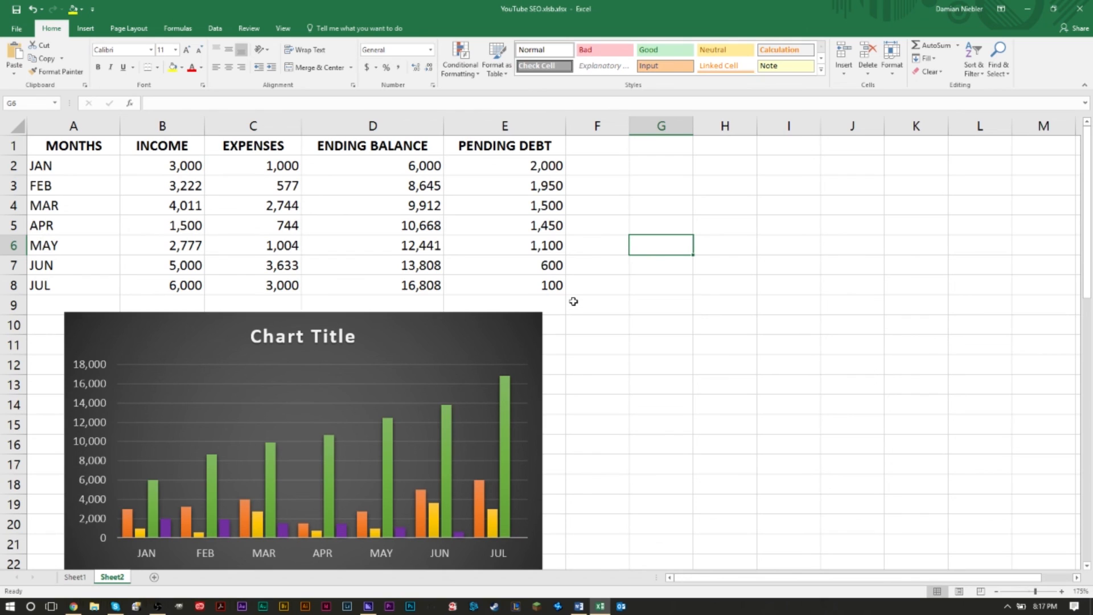